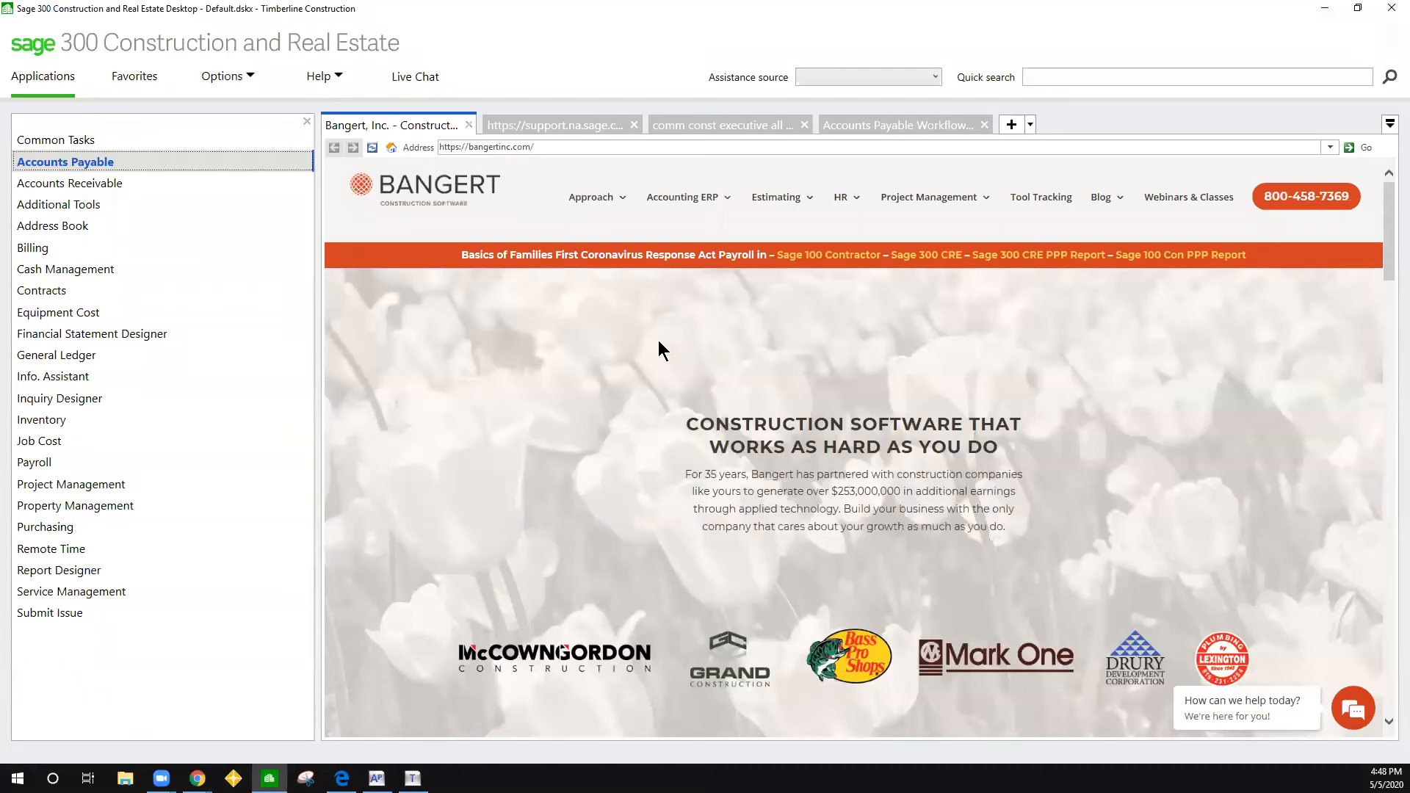
mouse_move(649, 339)
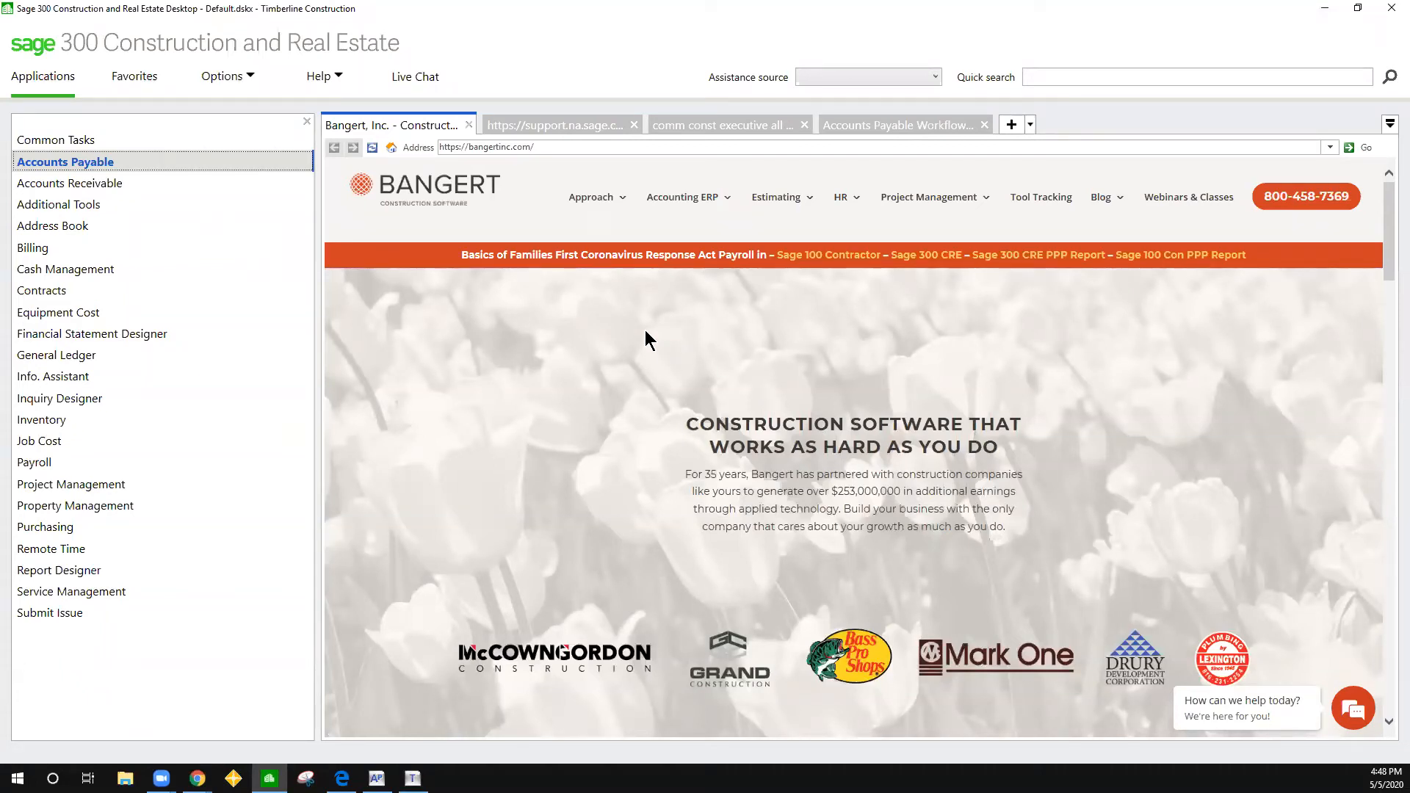
mouse_move(644, 349)
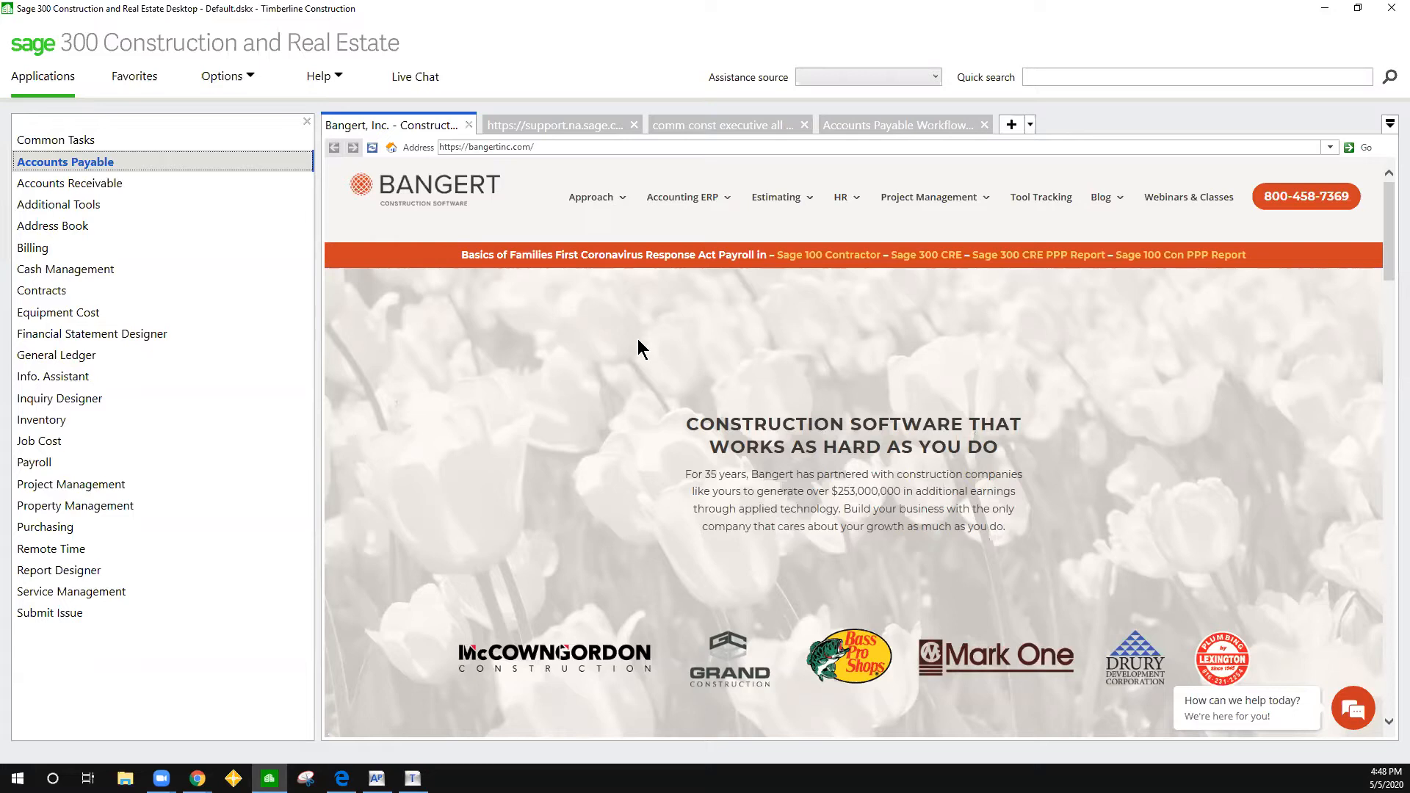
mouse_move(642, 333)
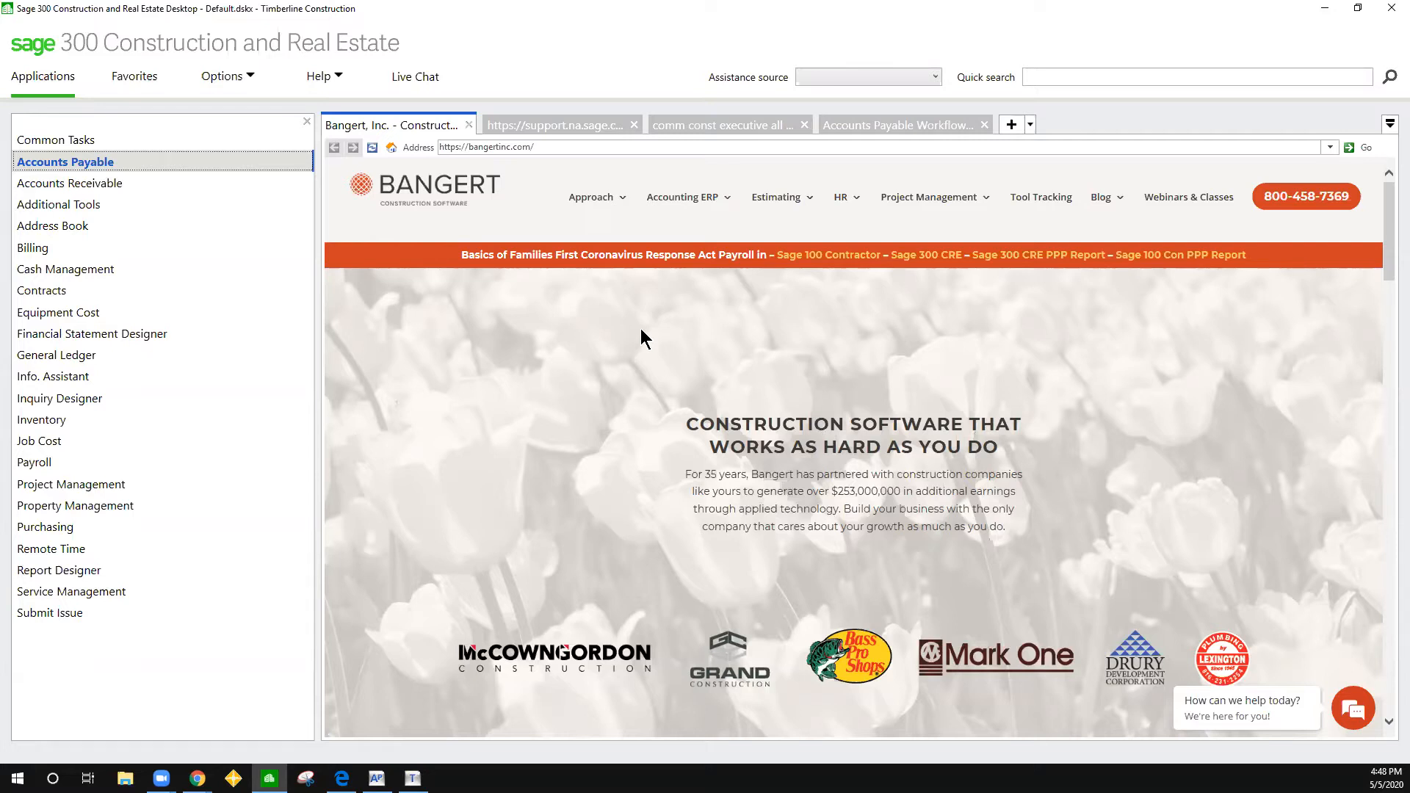
mouse_move(432, 620)
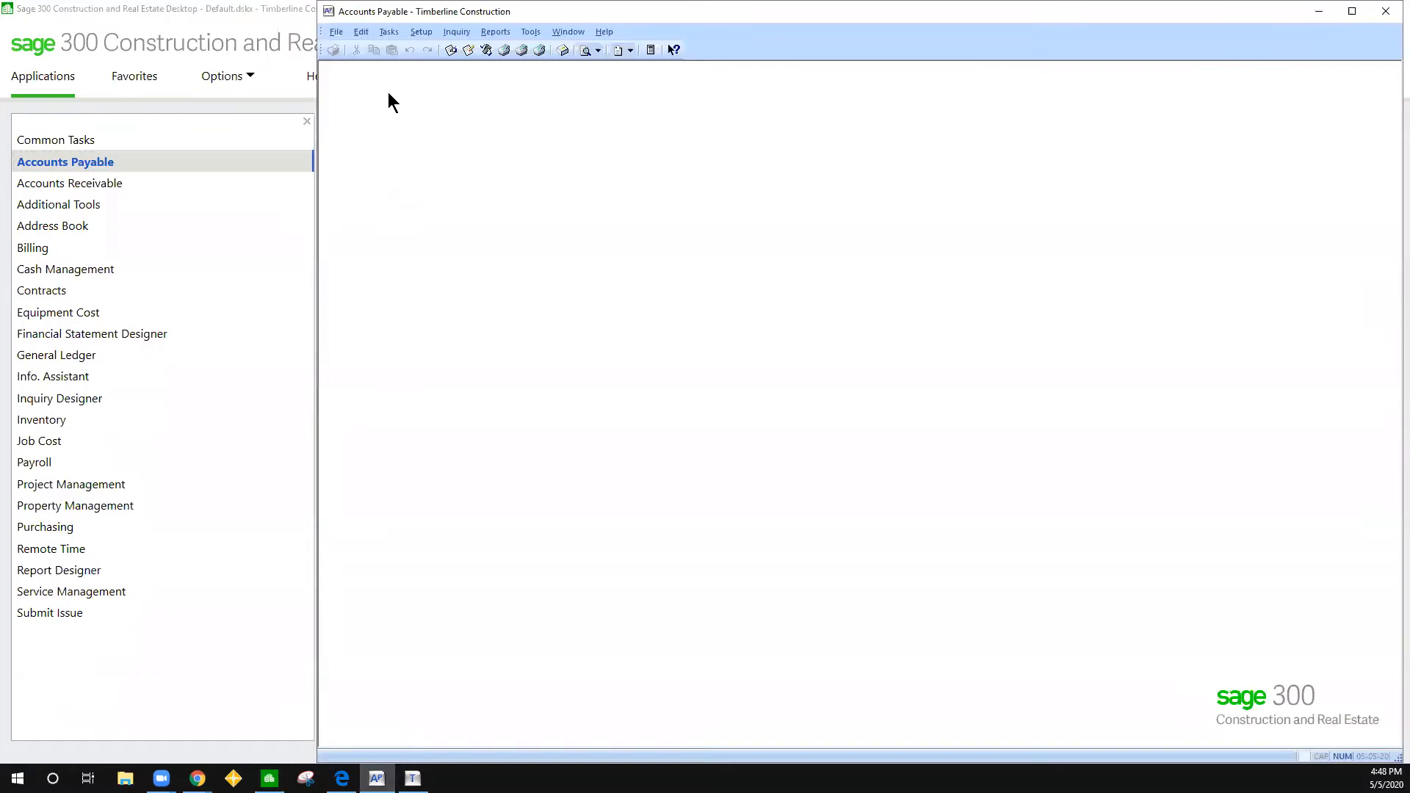
Start the Void Payments task from the Accounts Payable Tasks menu.
click(388, 31)
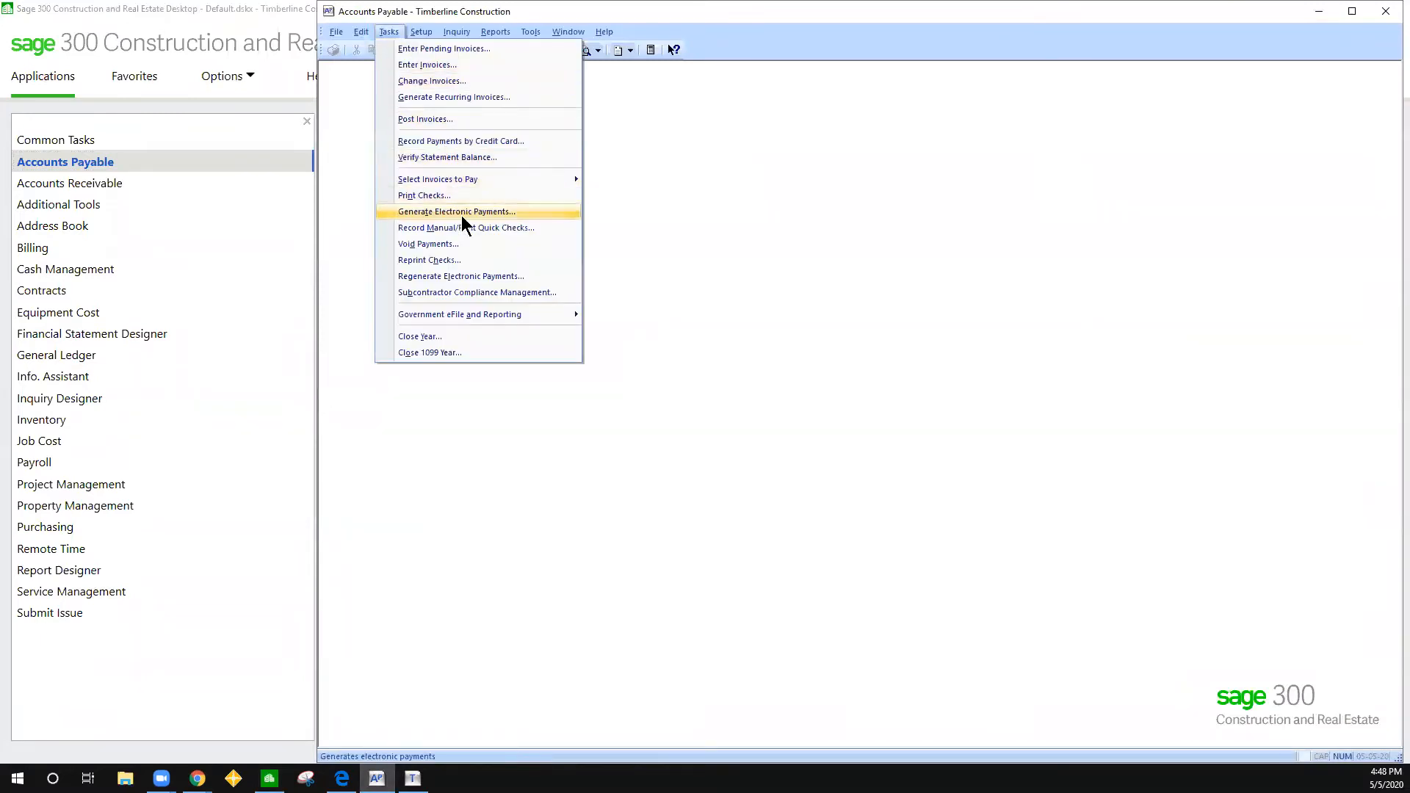
click(427, 242)
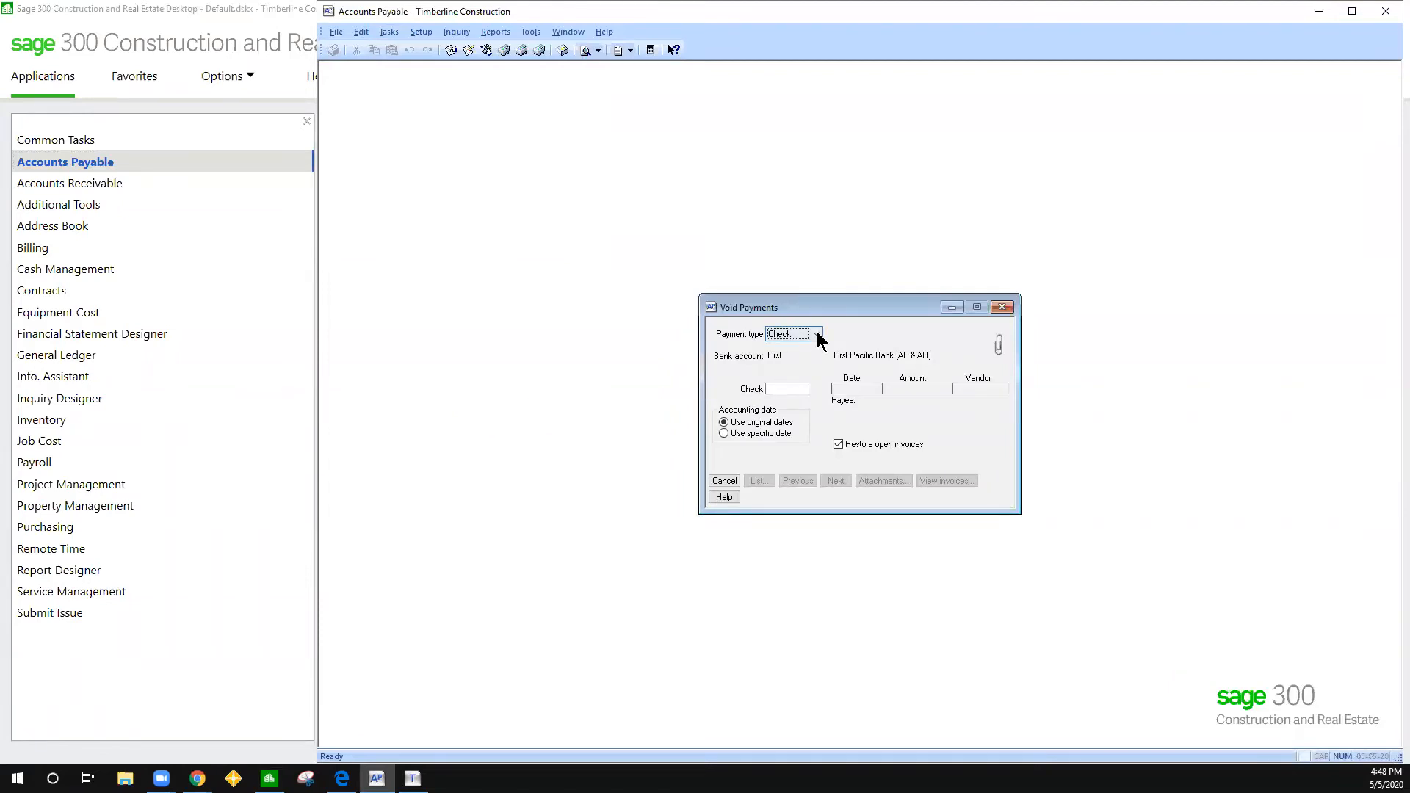
click(817, 333)
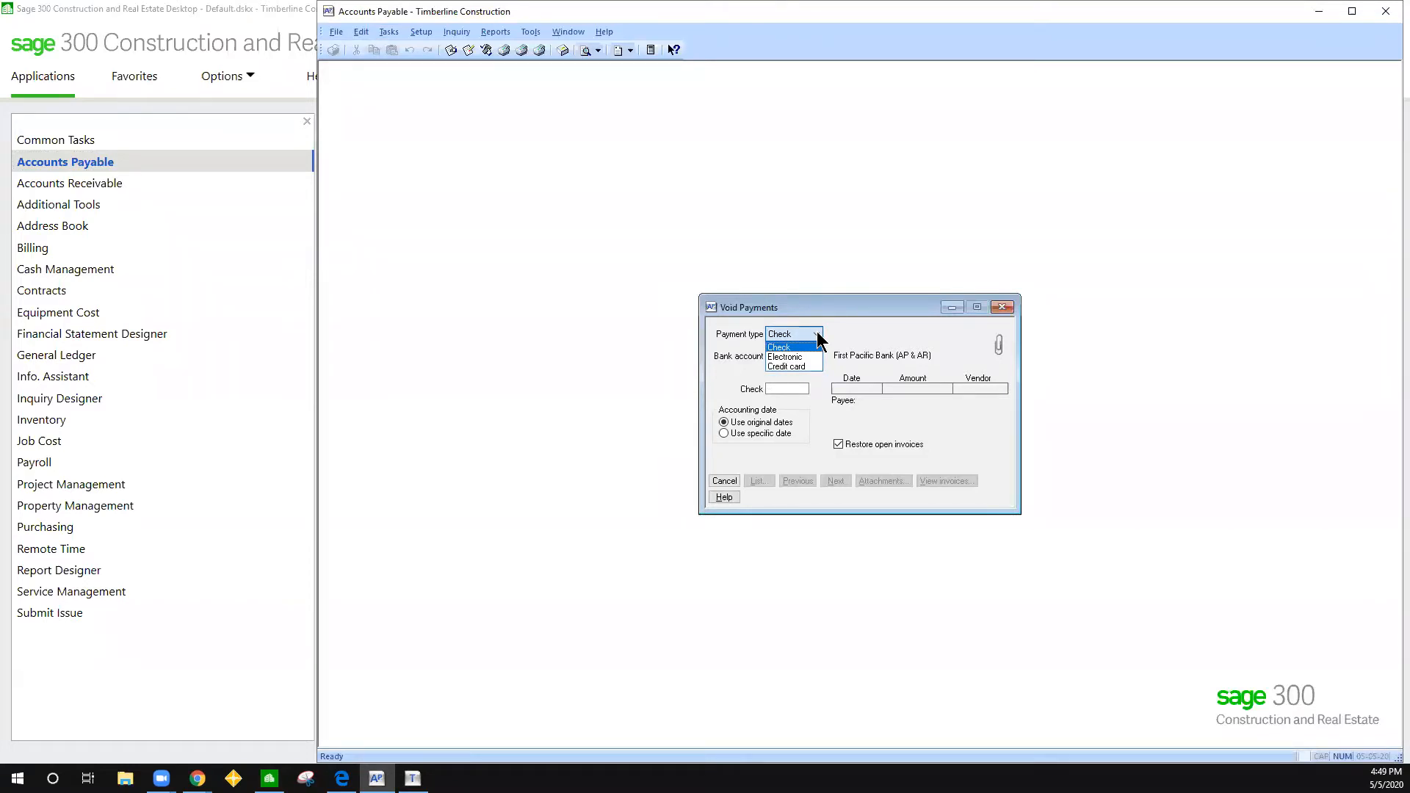
click(778, 347)
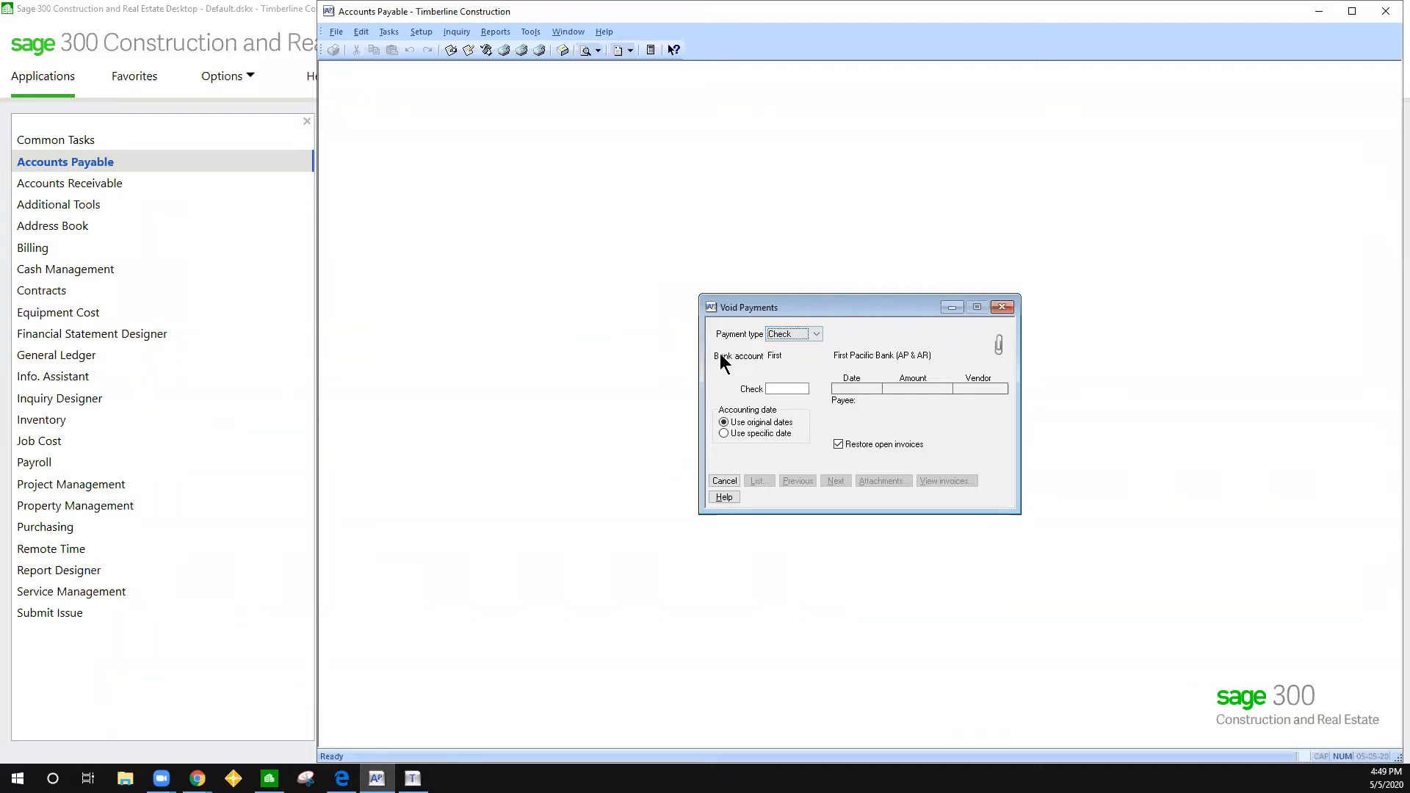
mouse_move(814, 369)
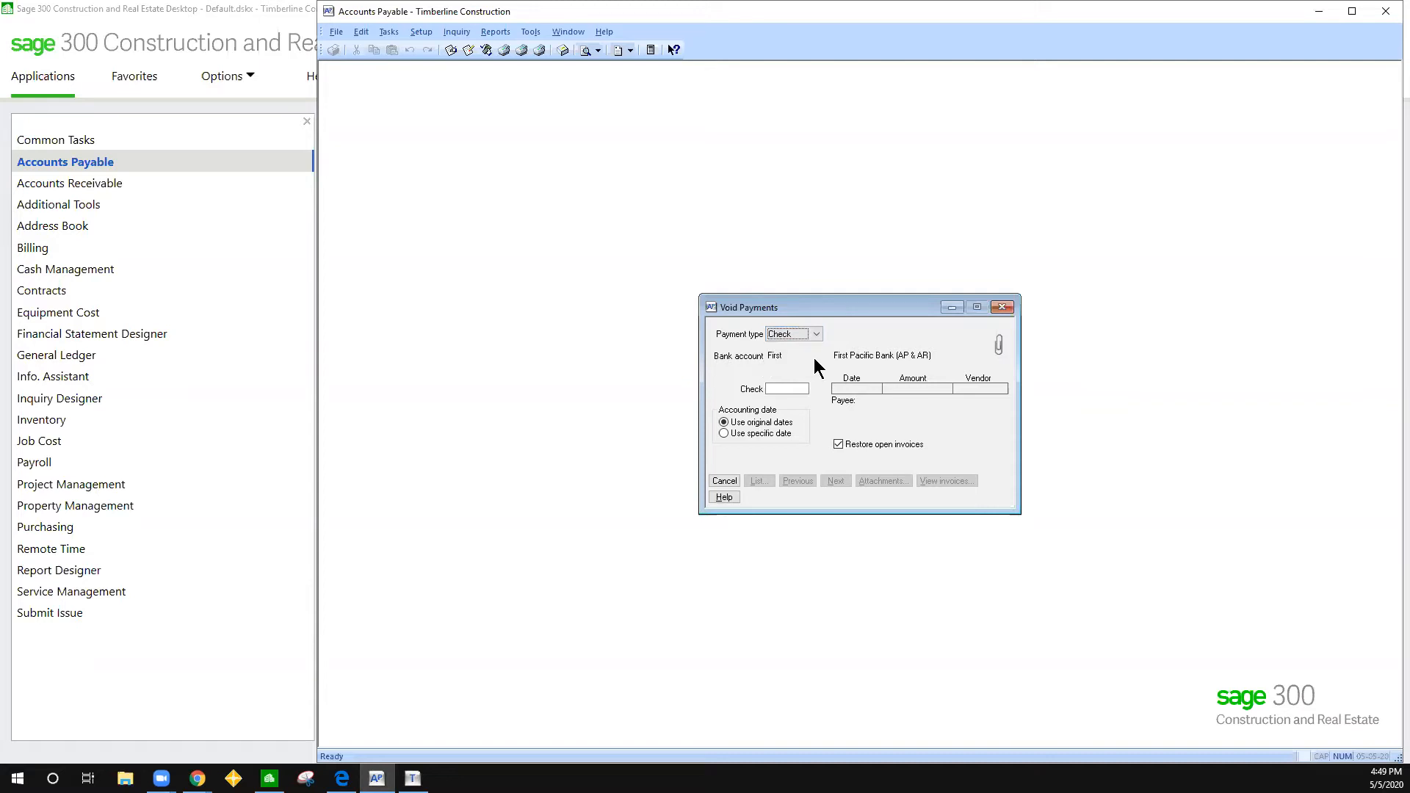
click(815, 334)
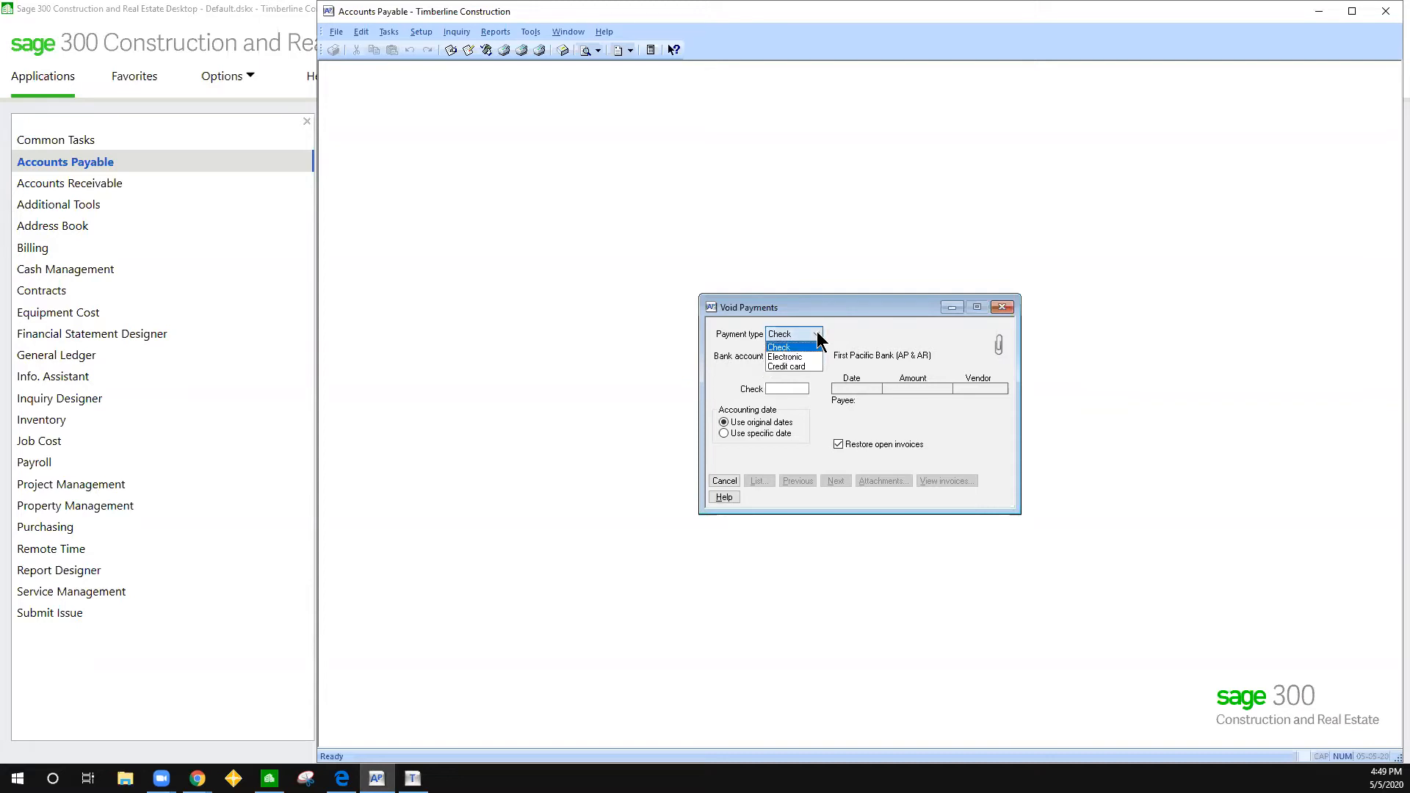
click(786, 366)
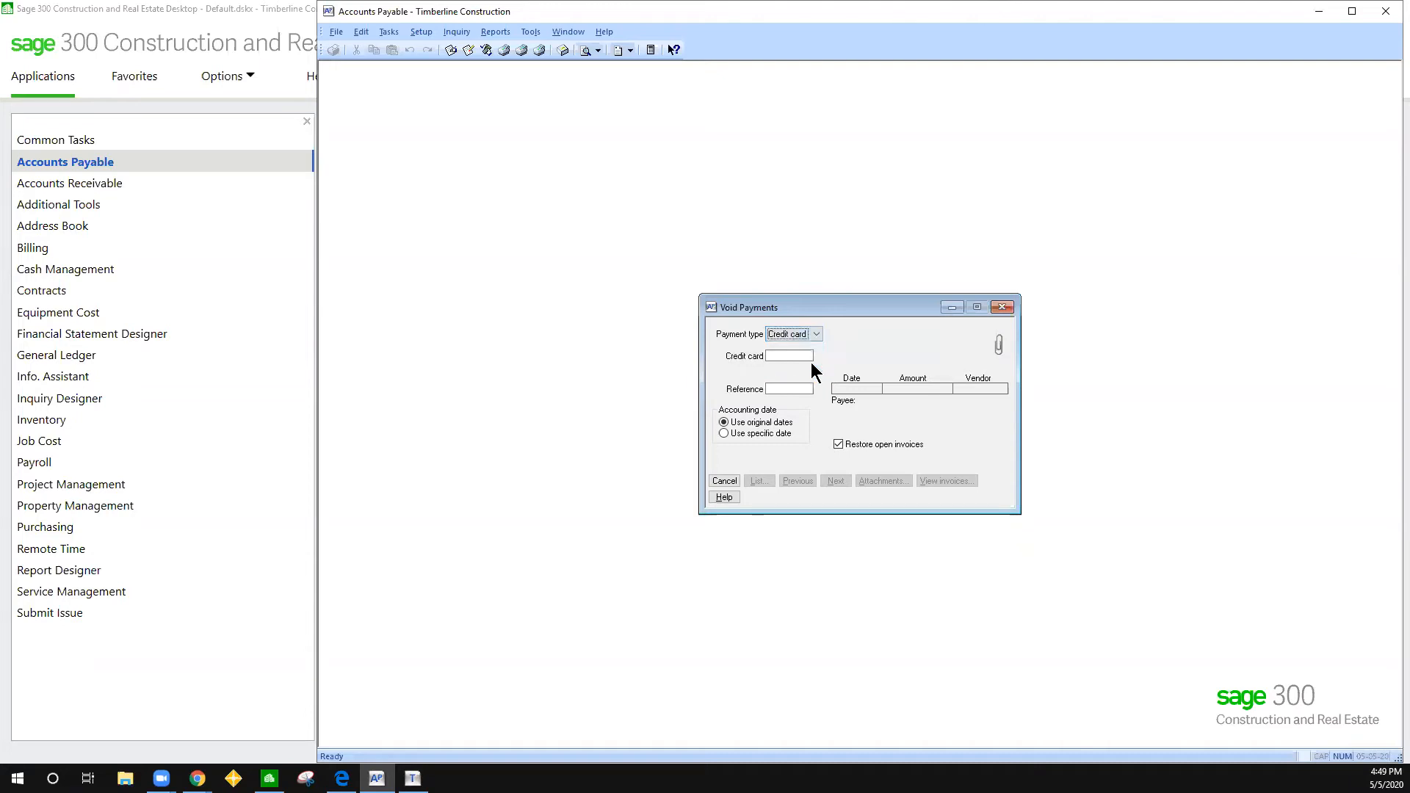
click(788, 356)
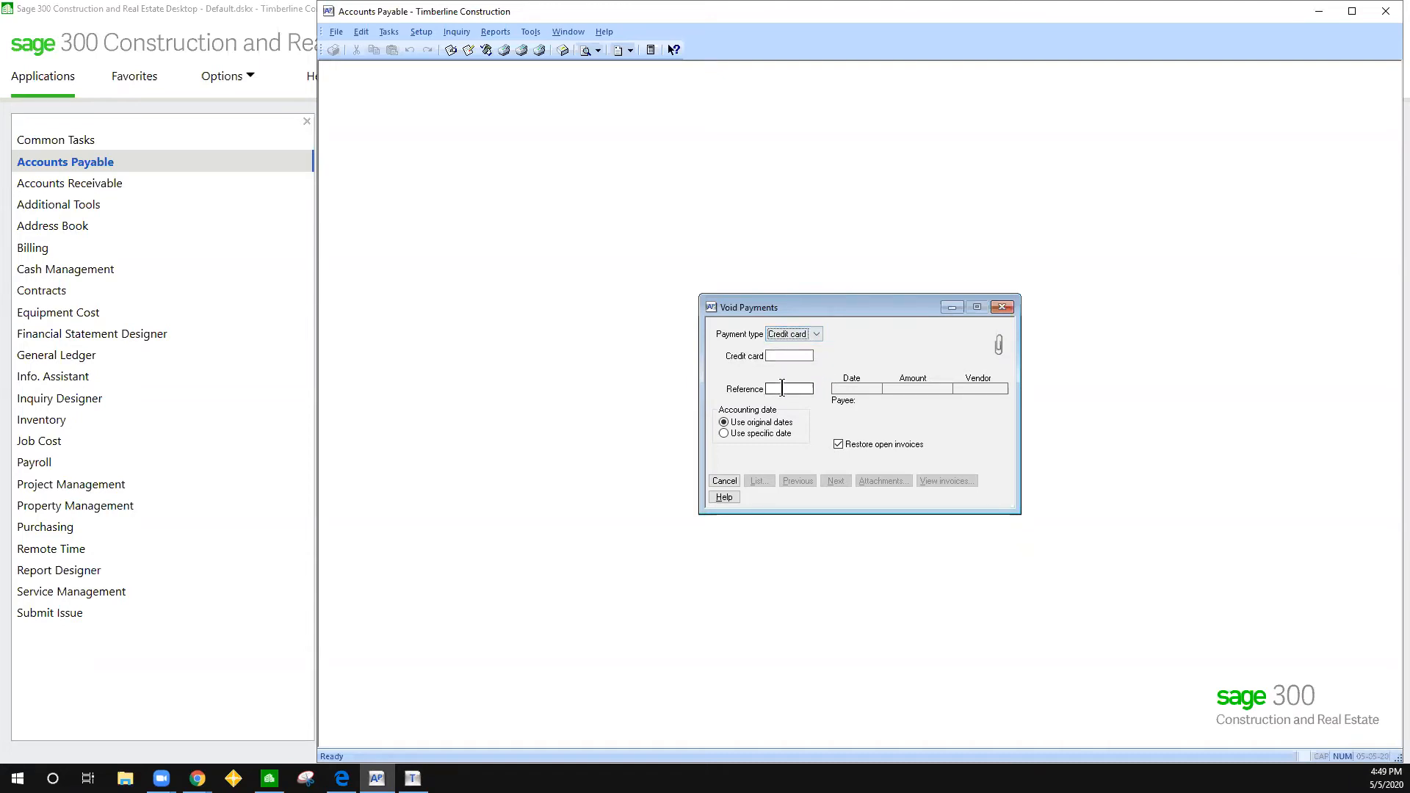
click(814, 333)
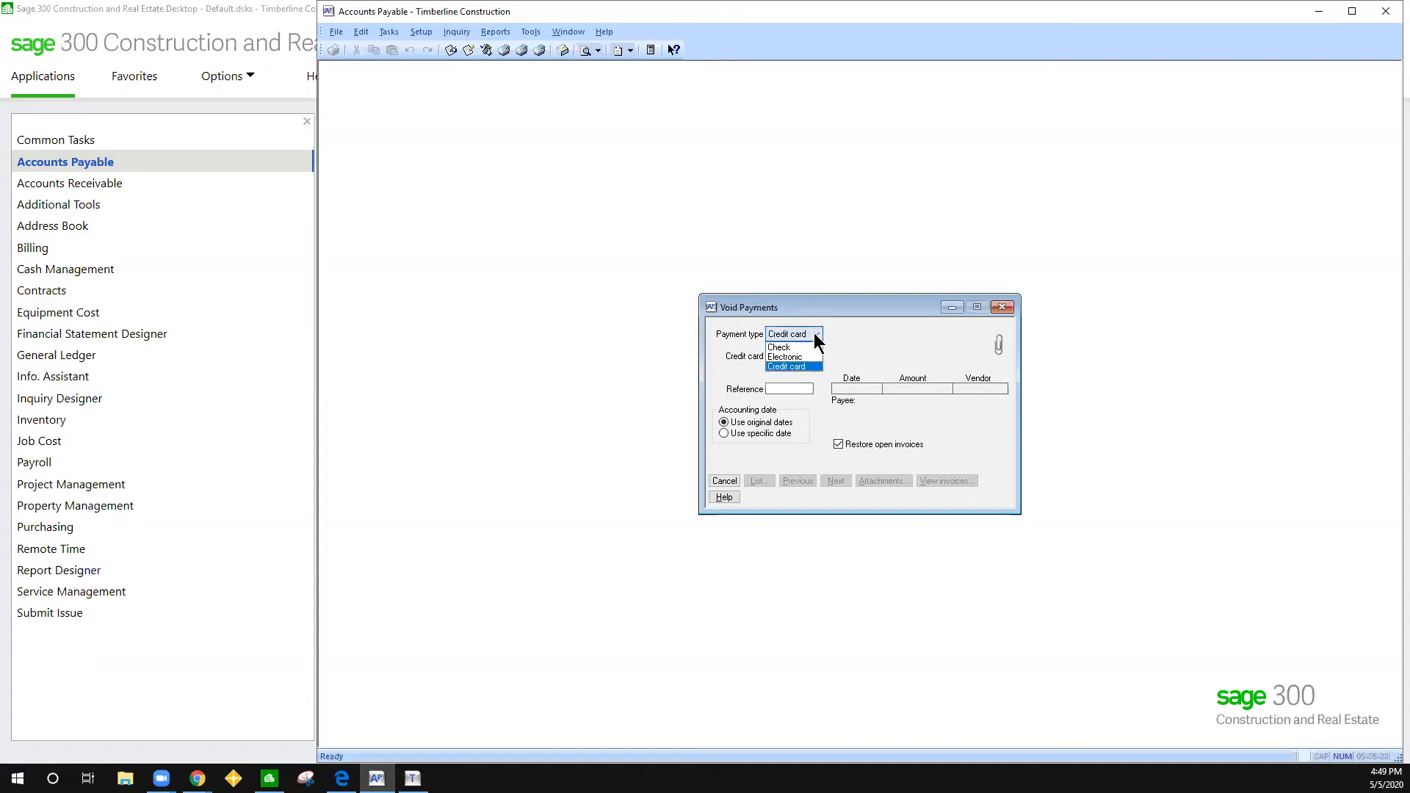
click(778, 347)
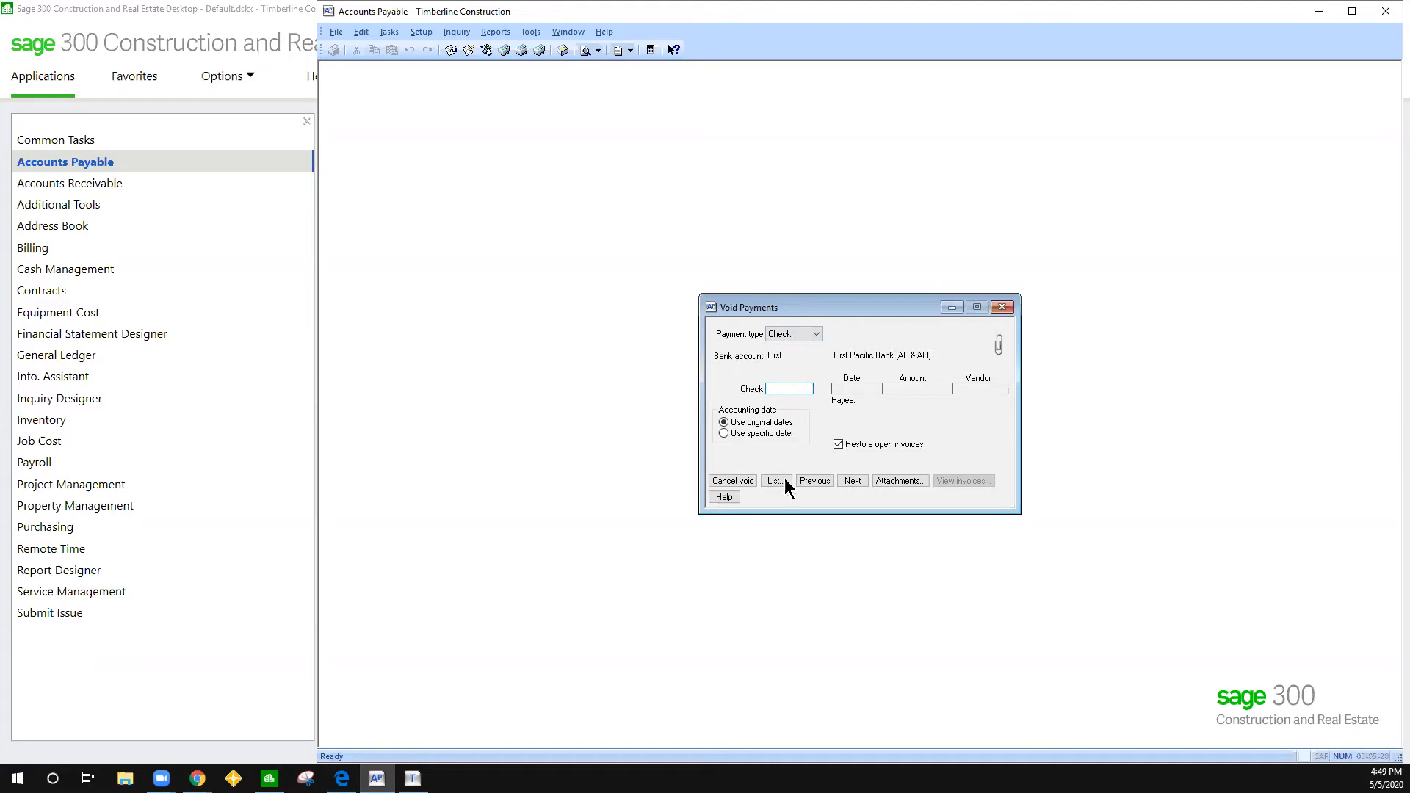
Choose check 24422 to Pacific Petroleum for 632.70 and review its two fuel invoices.
click(774, 480)
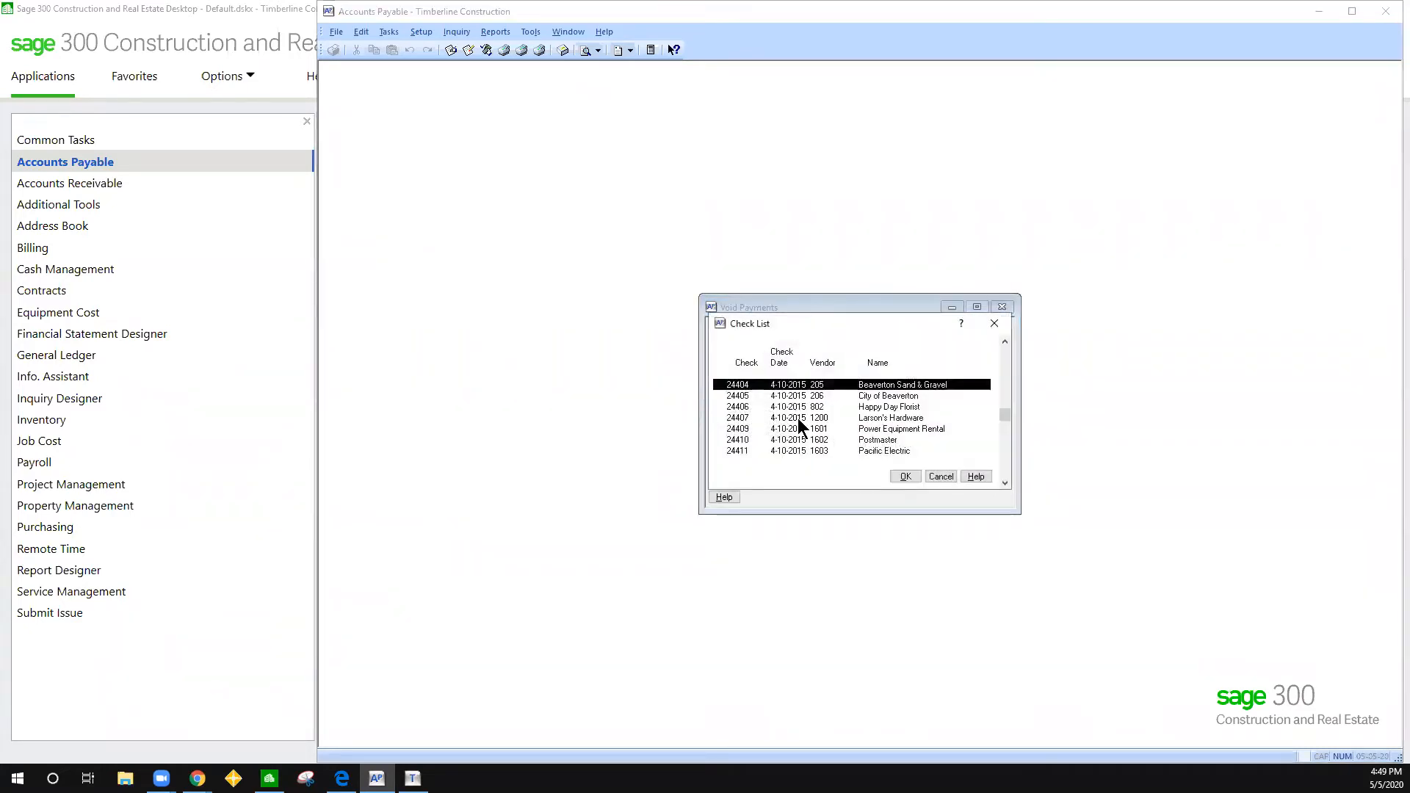
scroll(down, 3)
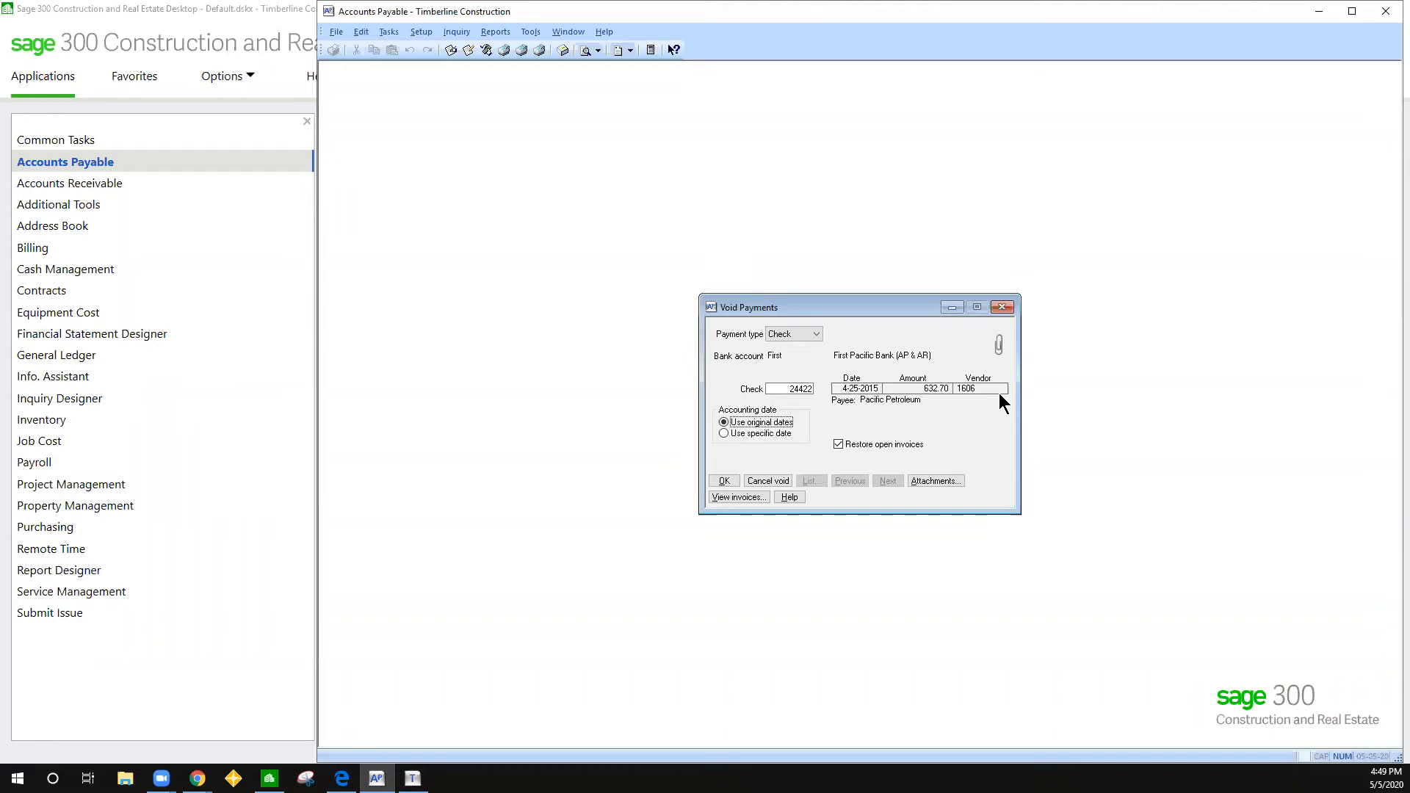
click(736, 498)
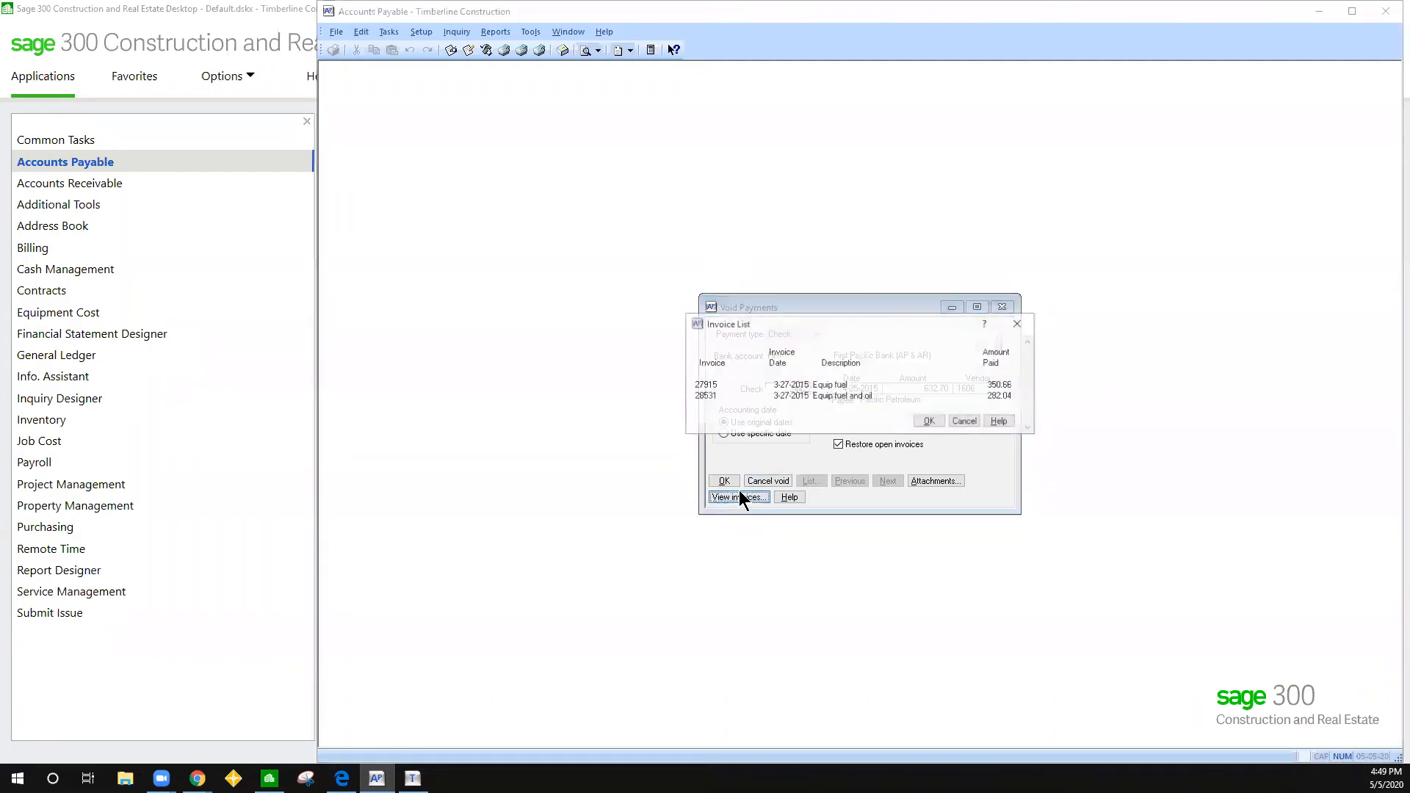
click(736, 497)
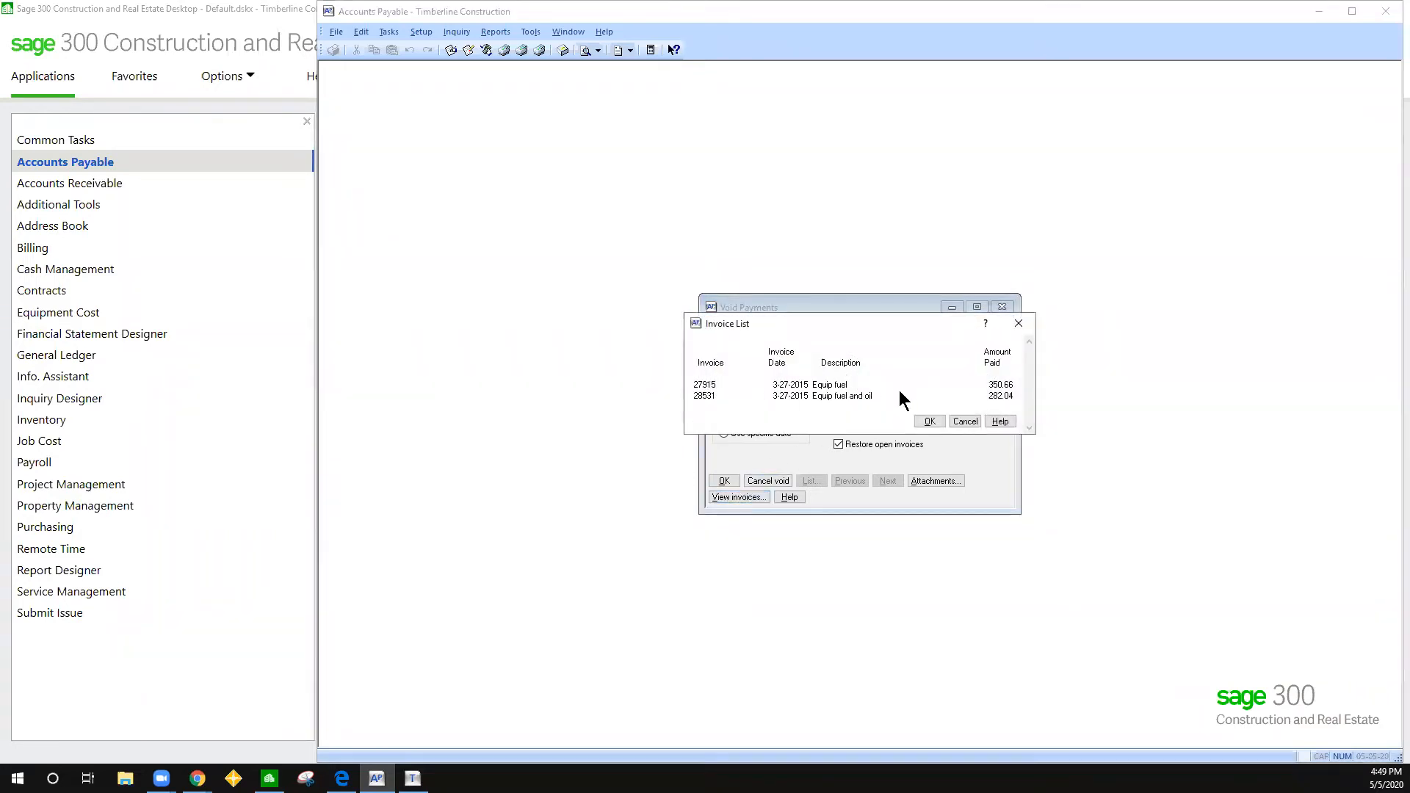
click(928, 422)
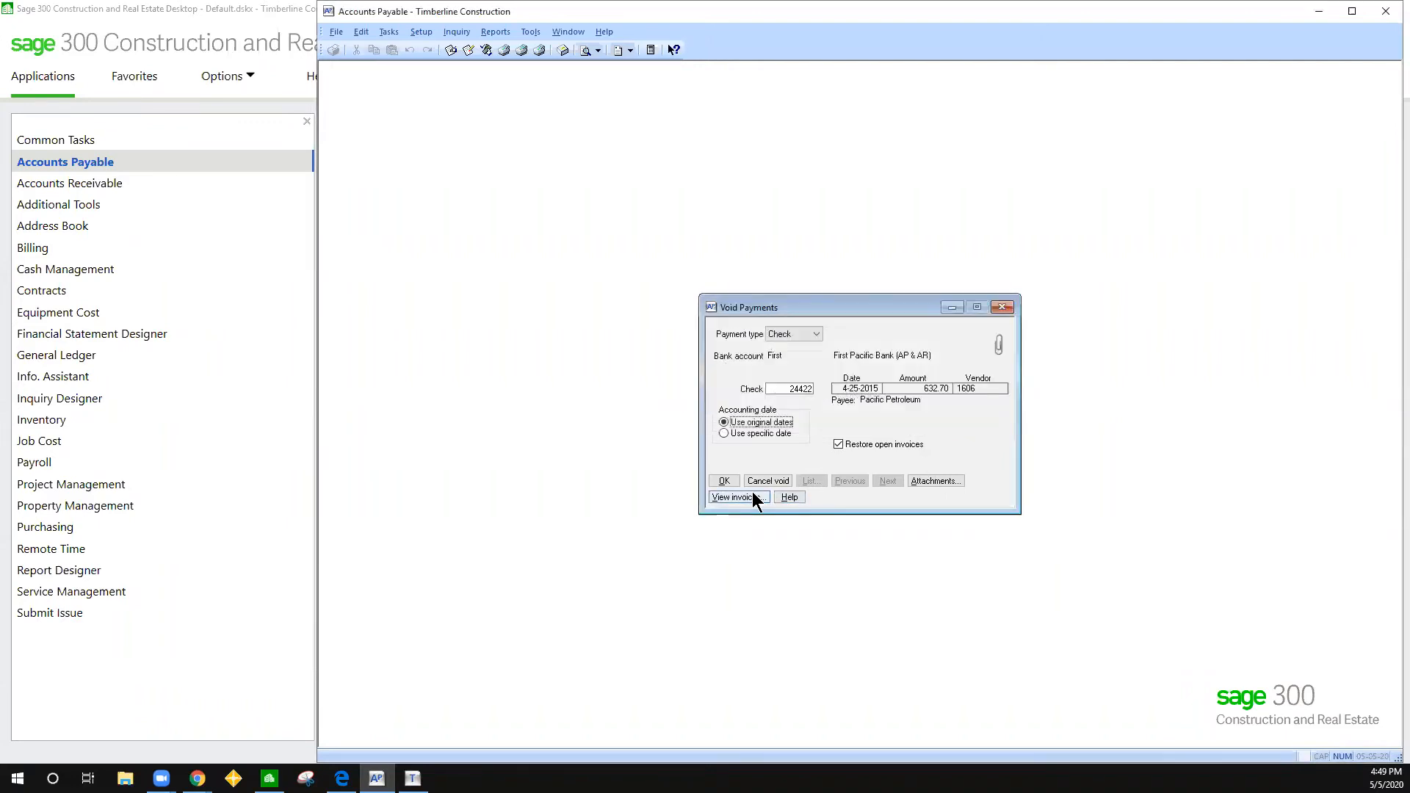
mouse_move(738, 498)
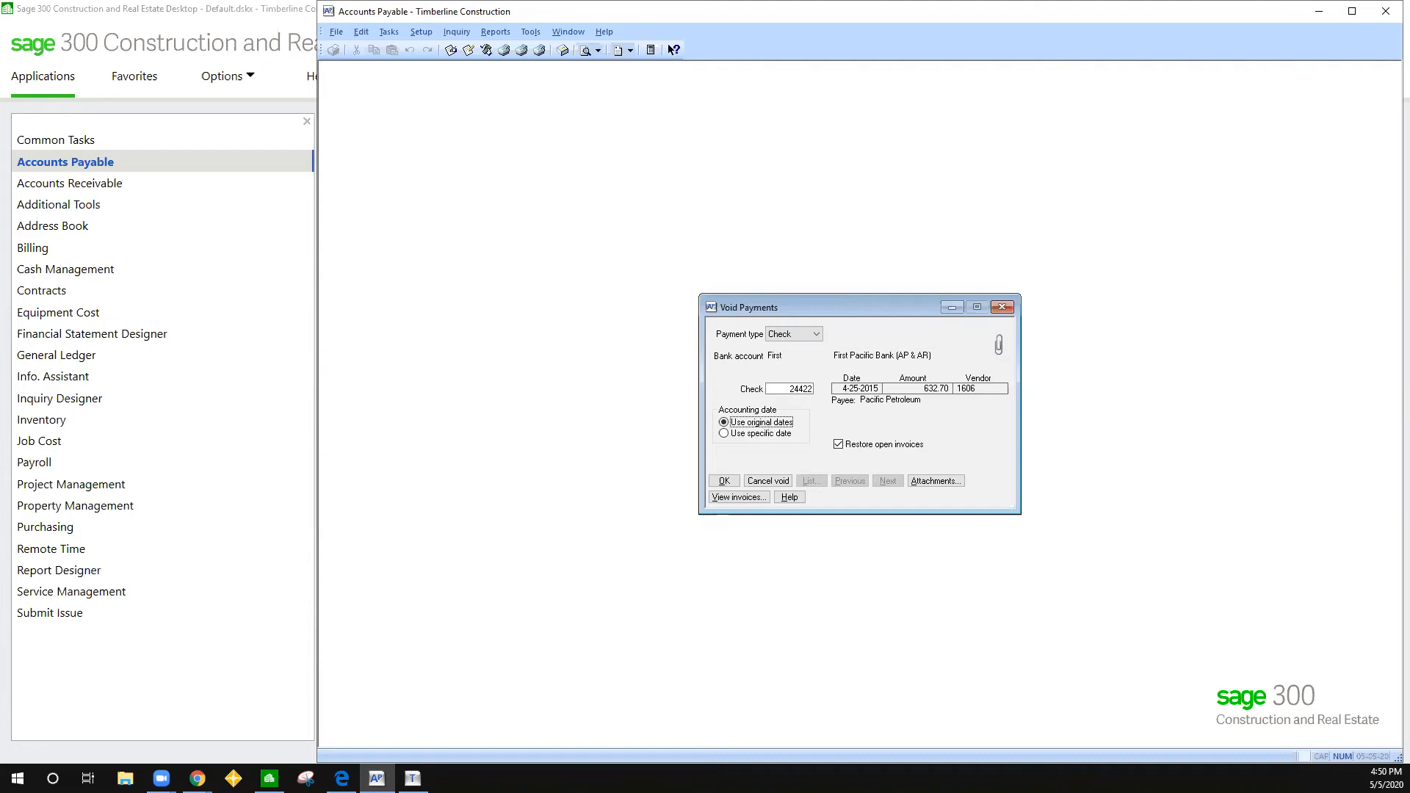
mouse_move(1318, 351)
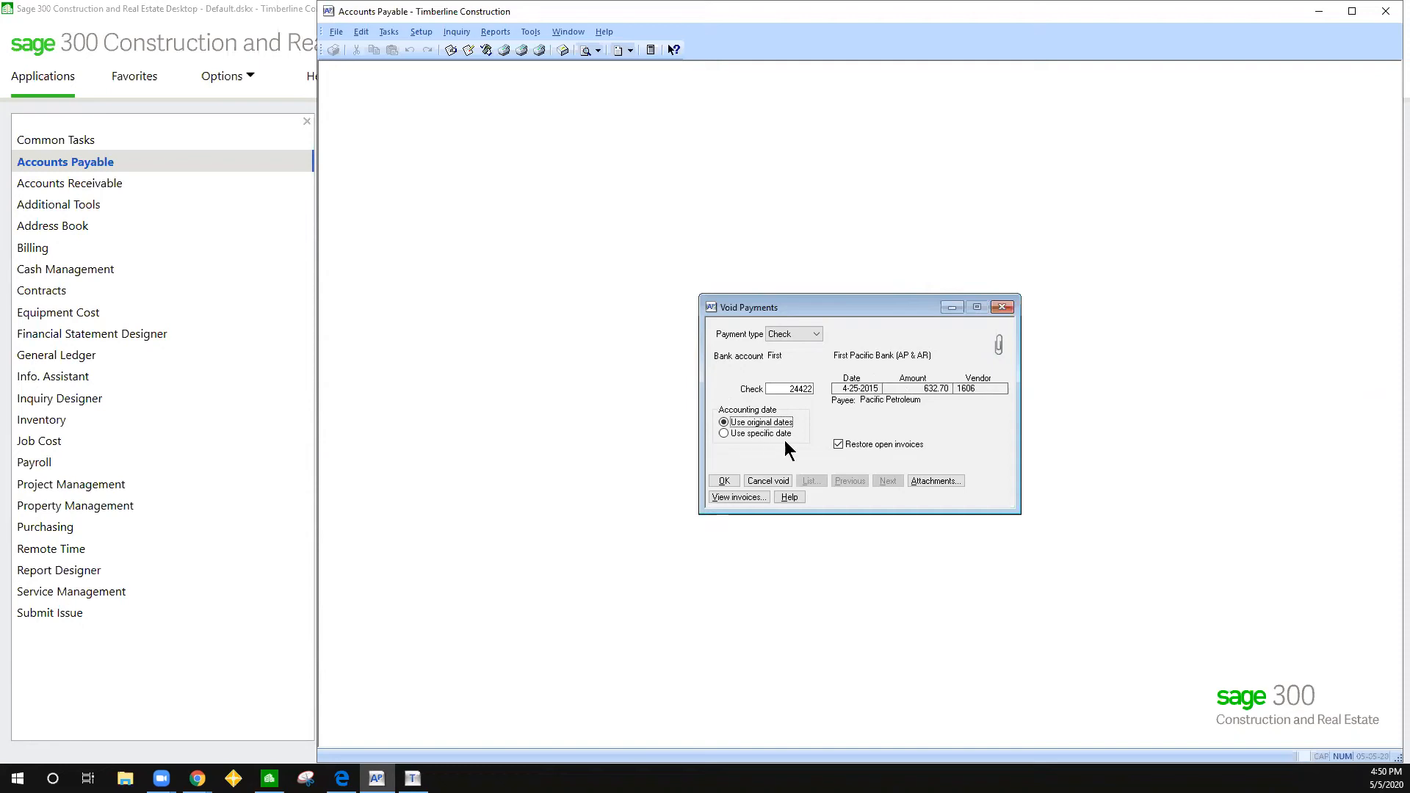
mouse_move(715, 449)
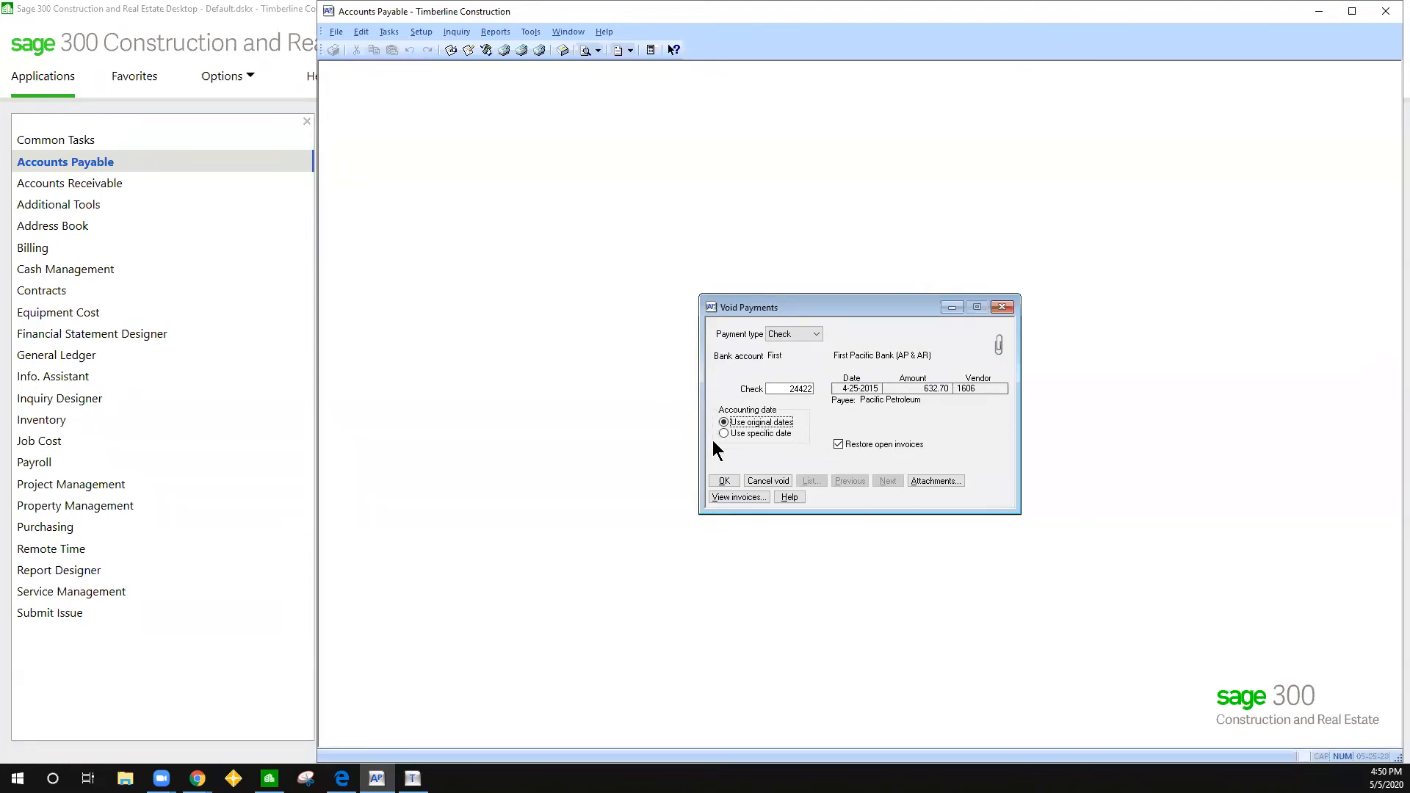
mouse_move(716, 456)
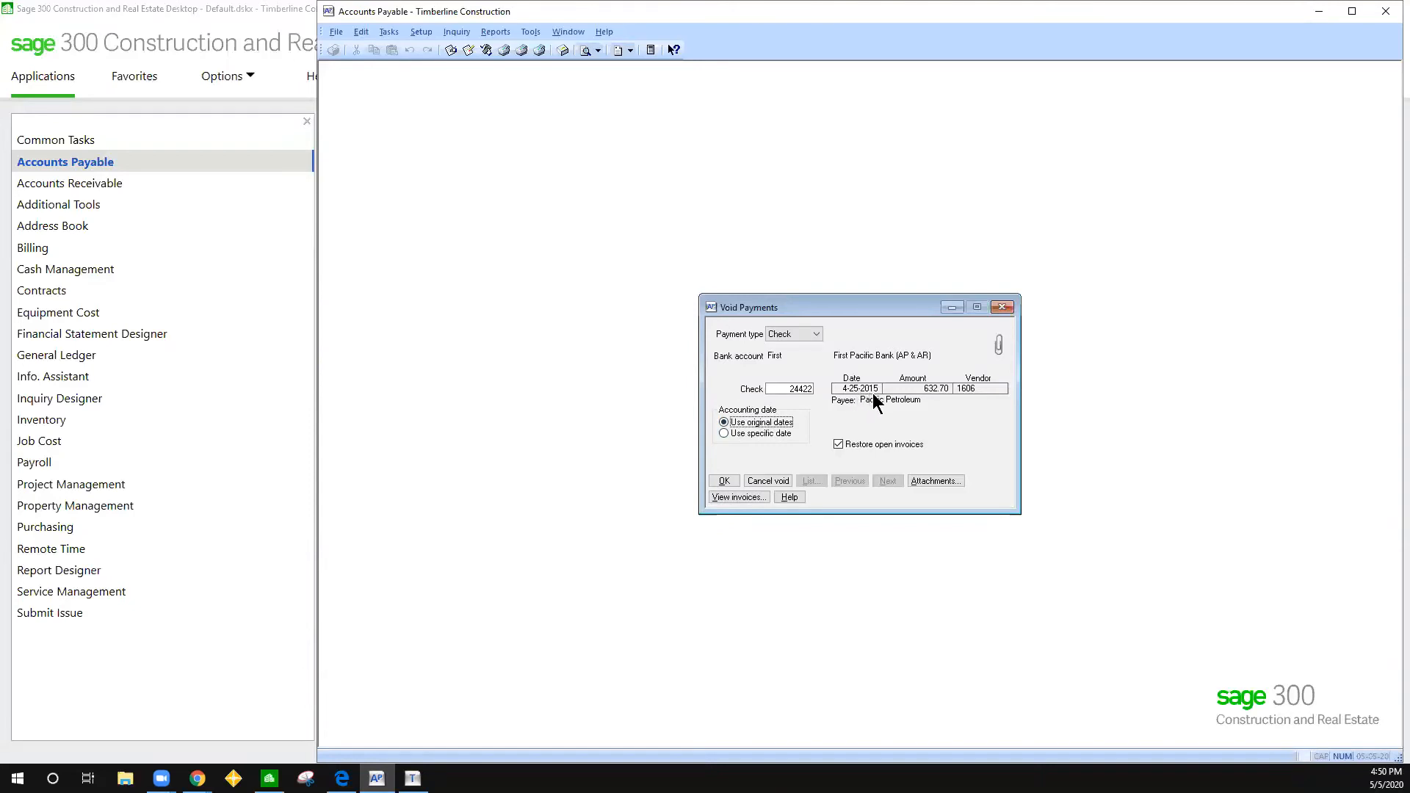
mouse_move(835, 415)
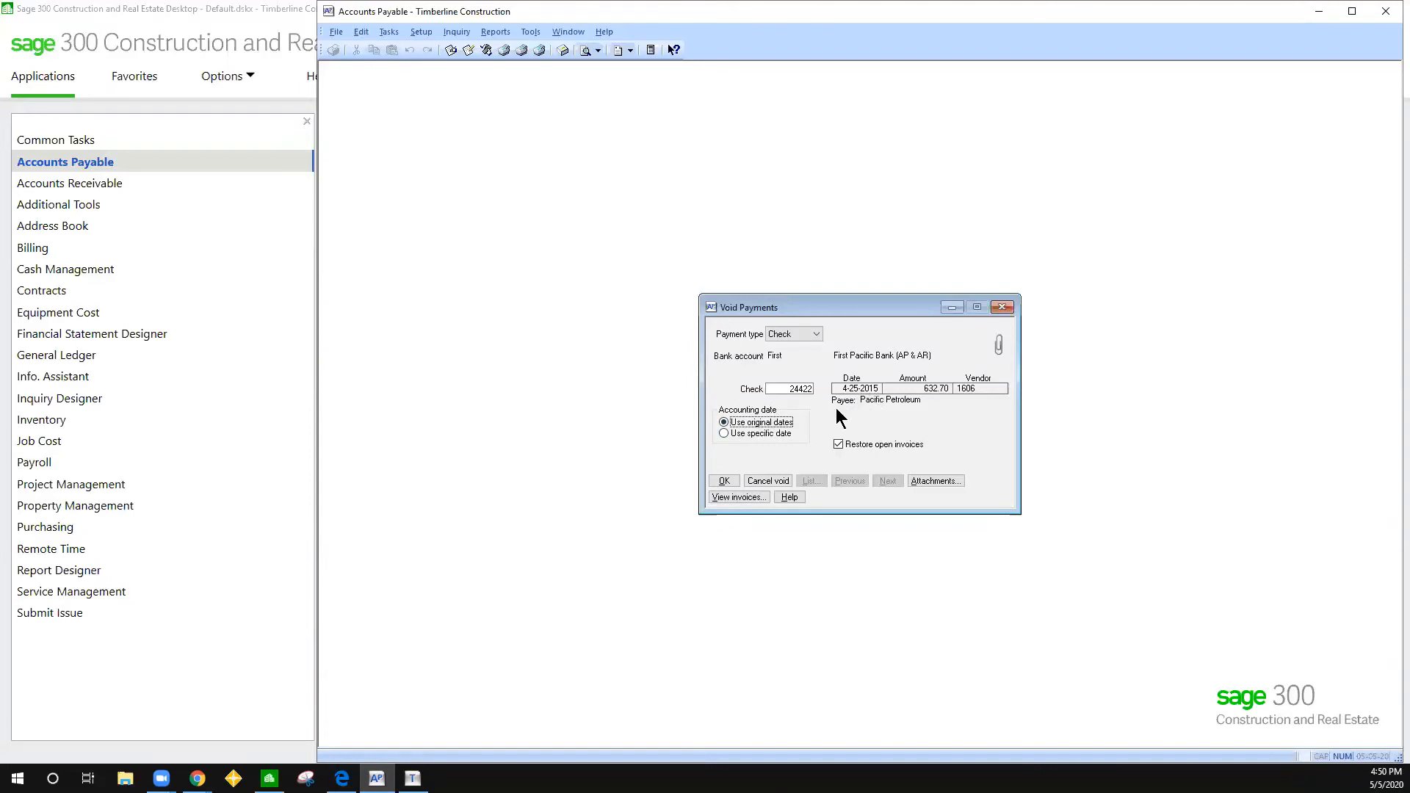
mouse_move(816, 423)
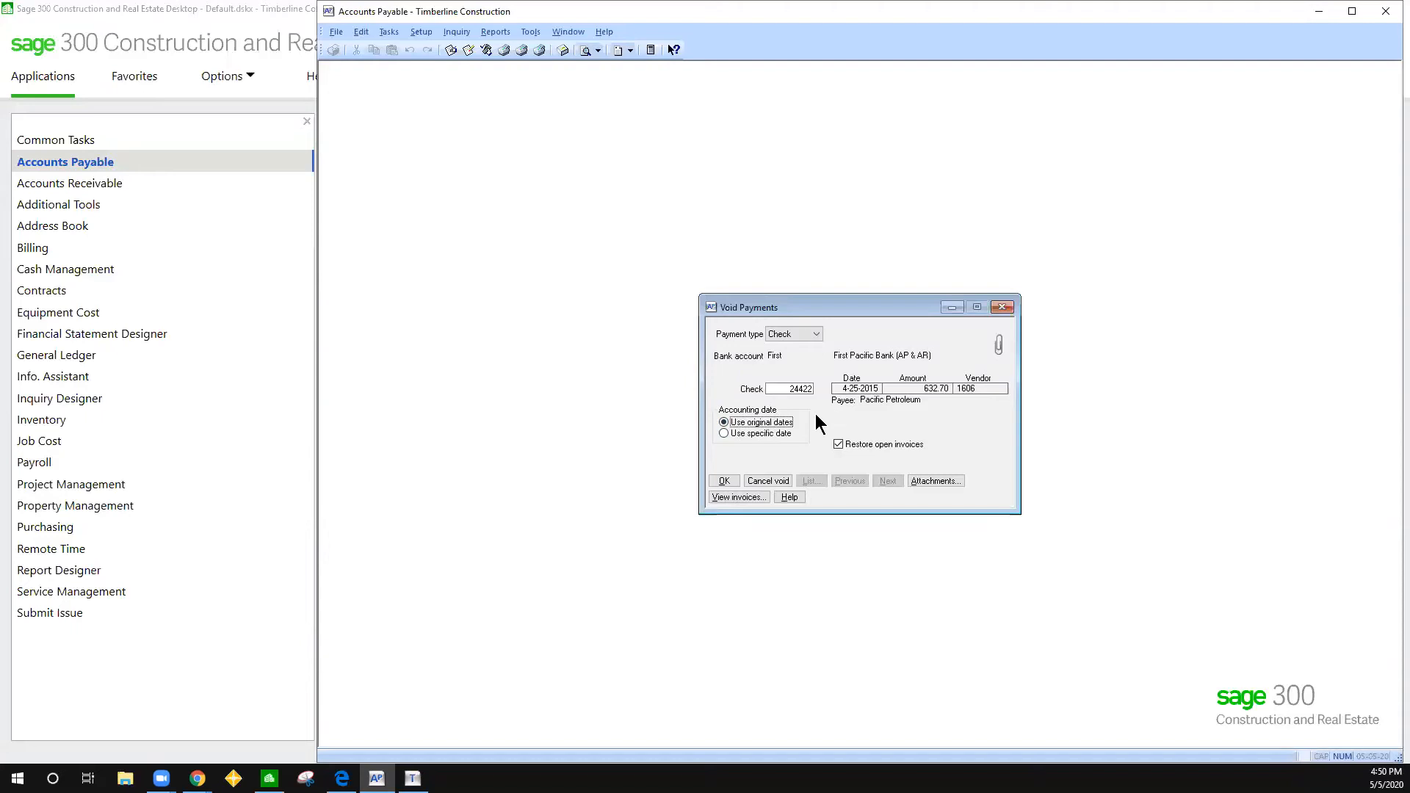
mouse_move(551, 348)
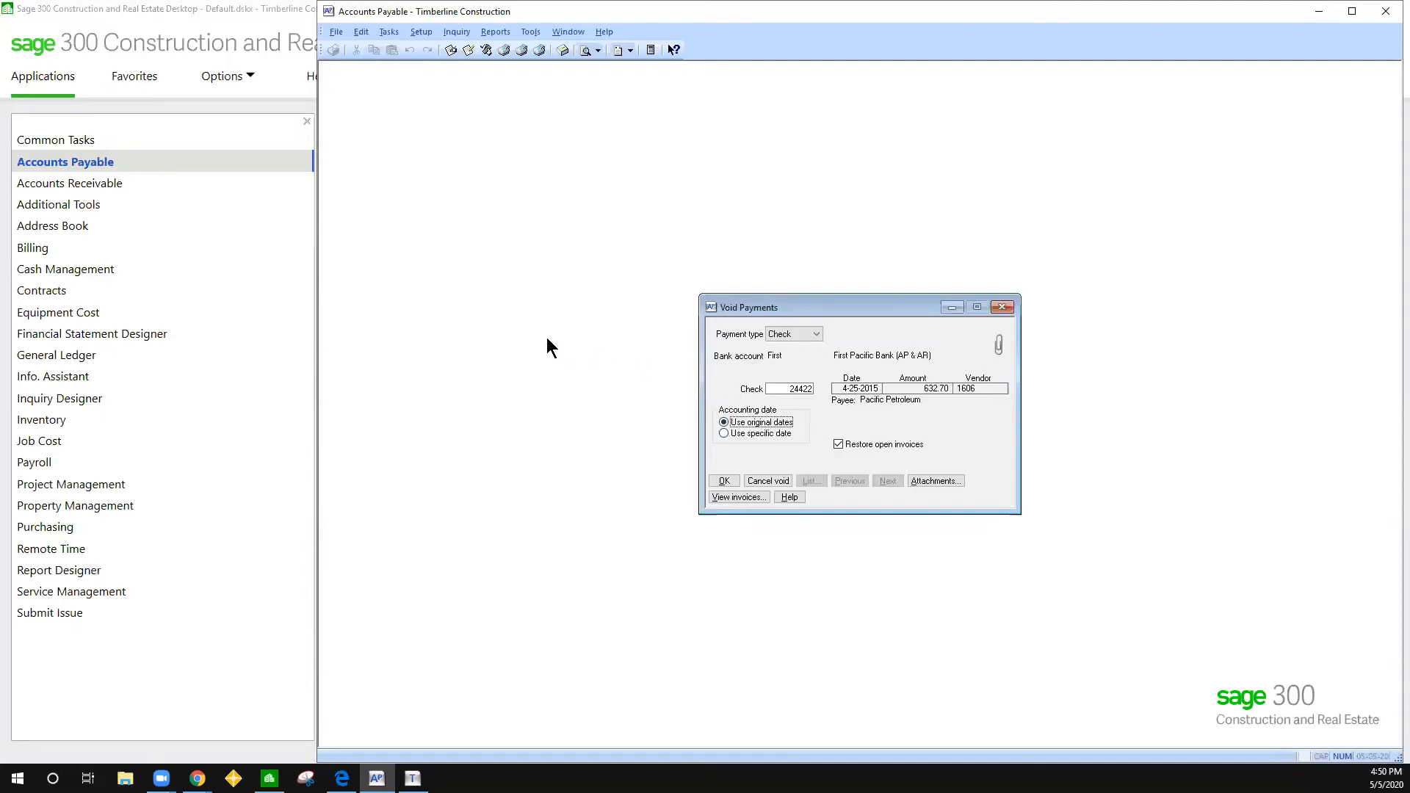
mouse_move(576, 376)
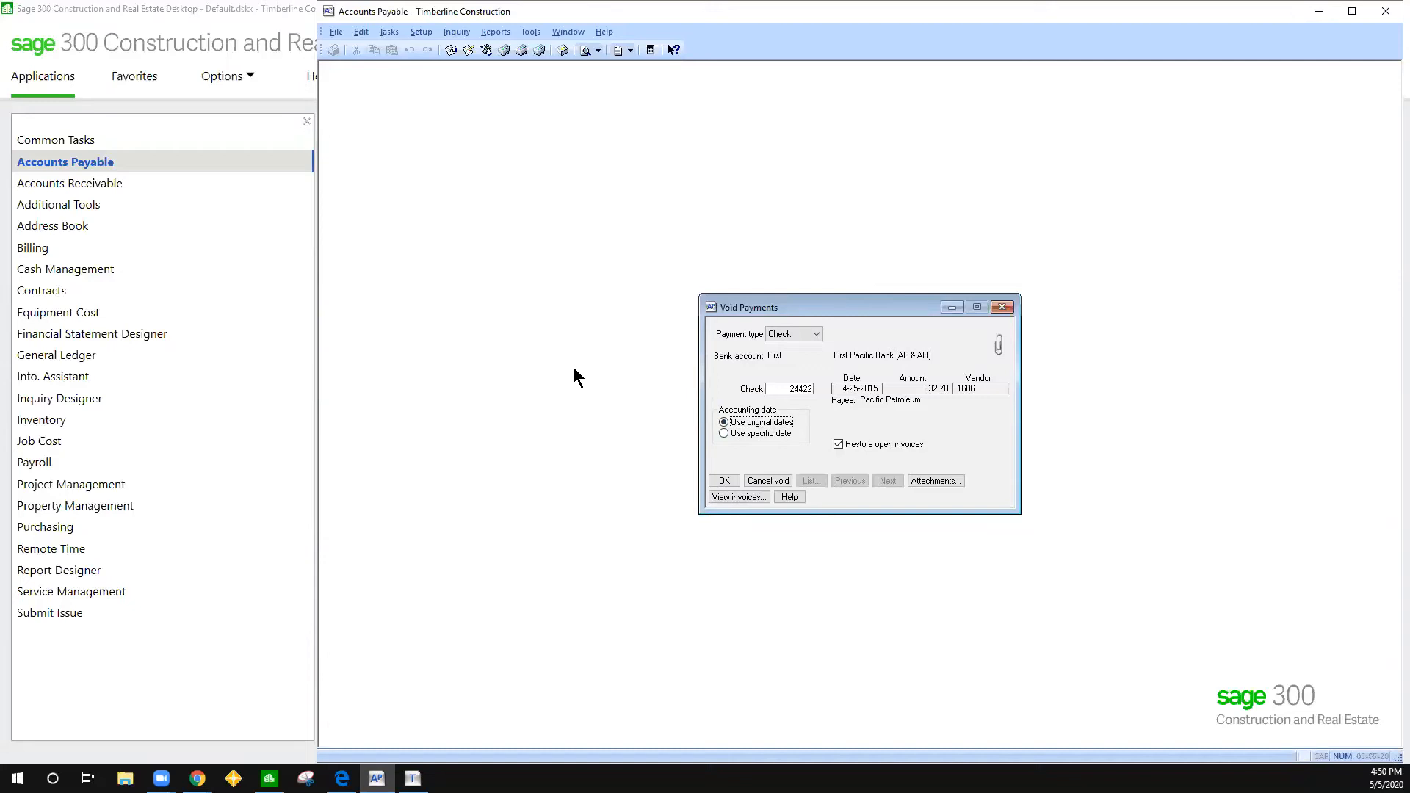
mouse_move(688, 431)
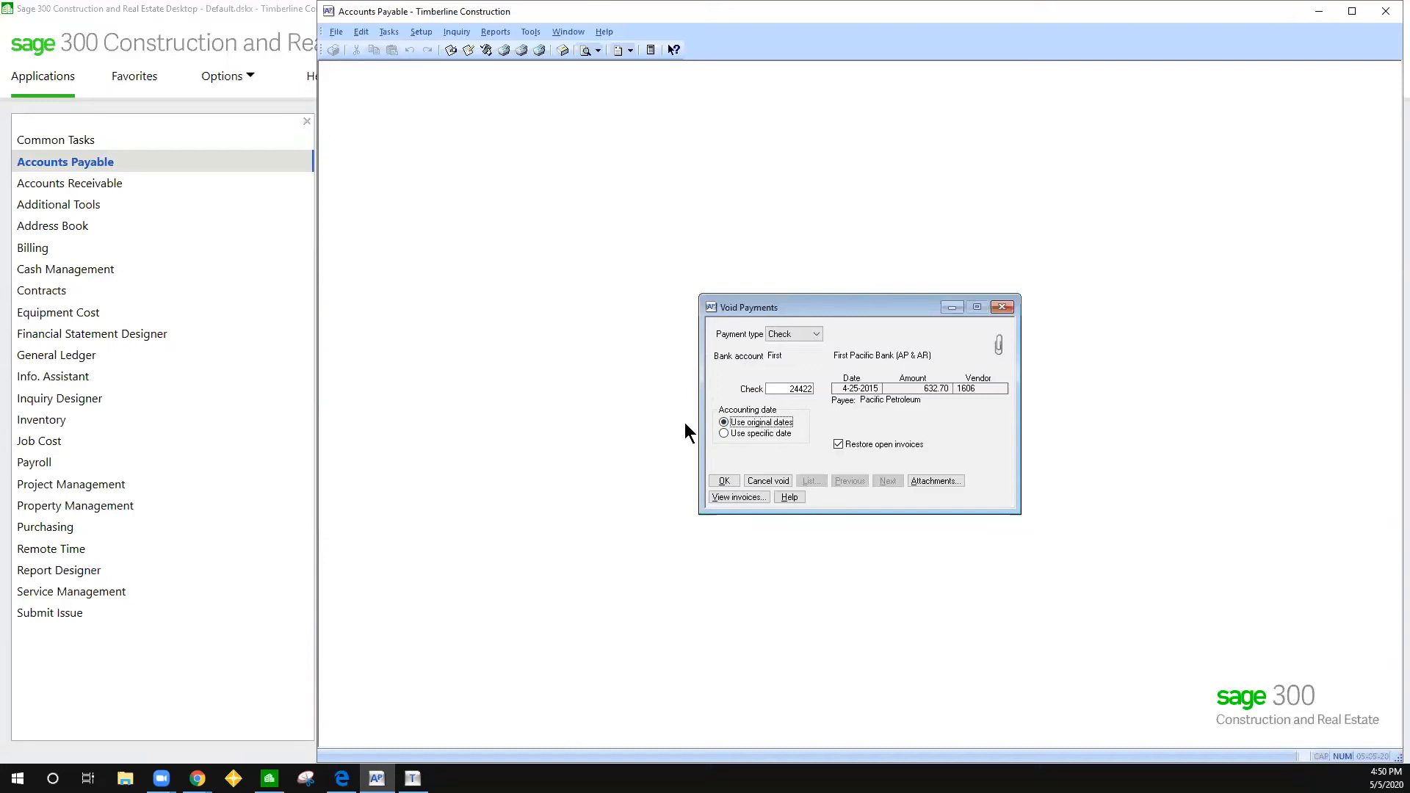
Have the void post on a specific accounting date, 5-05-2015.
click(724, 432)
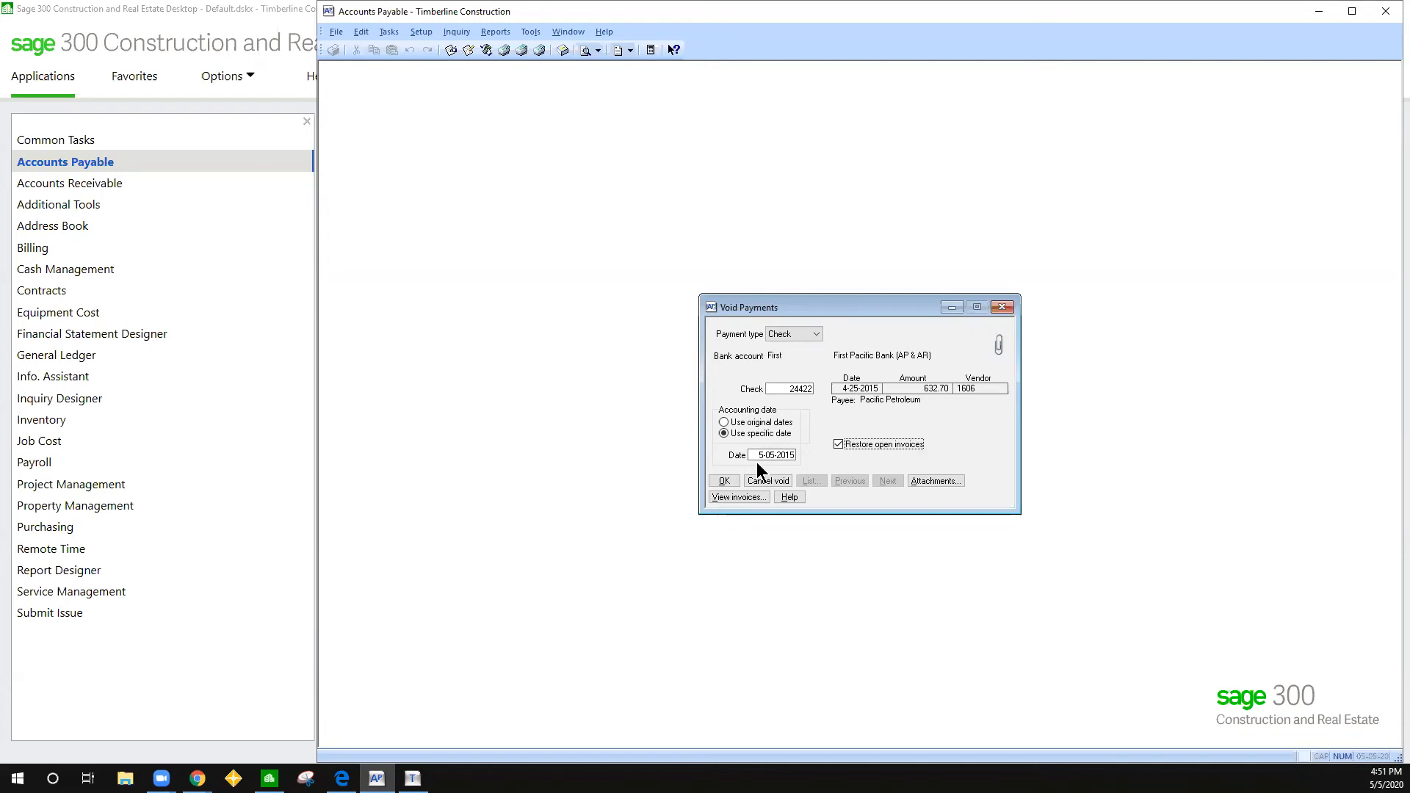
mouse_move(746, 462)
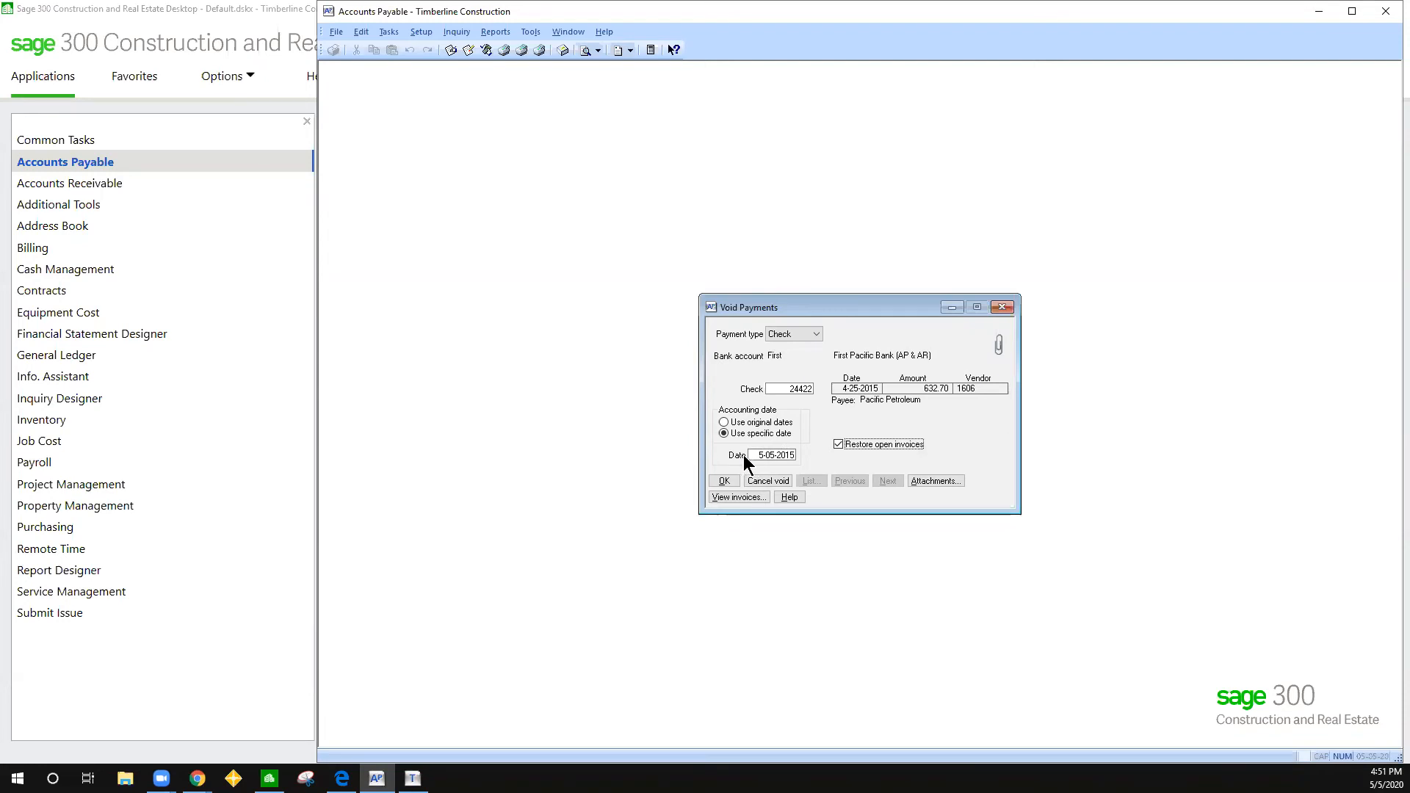
mouse_move(827, 487)
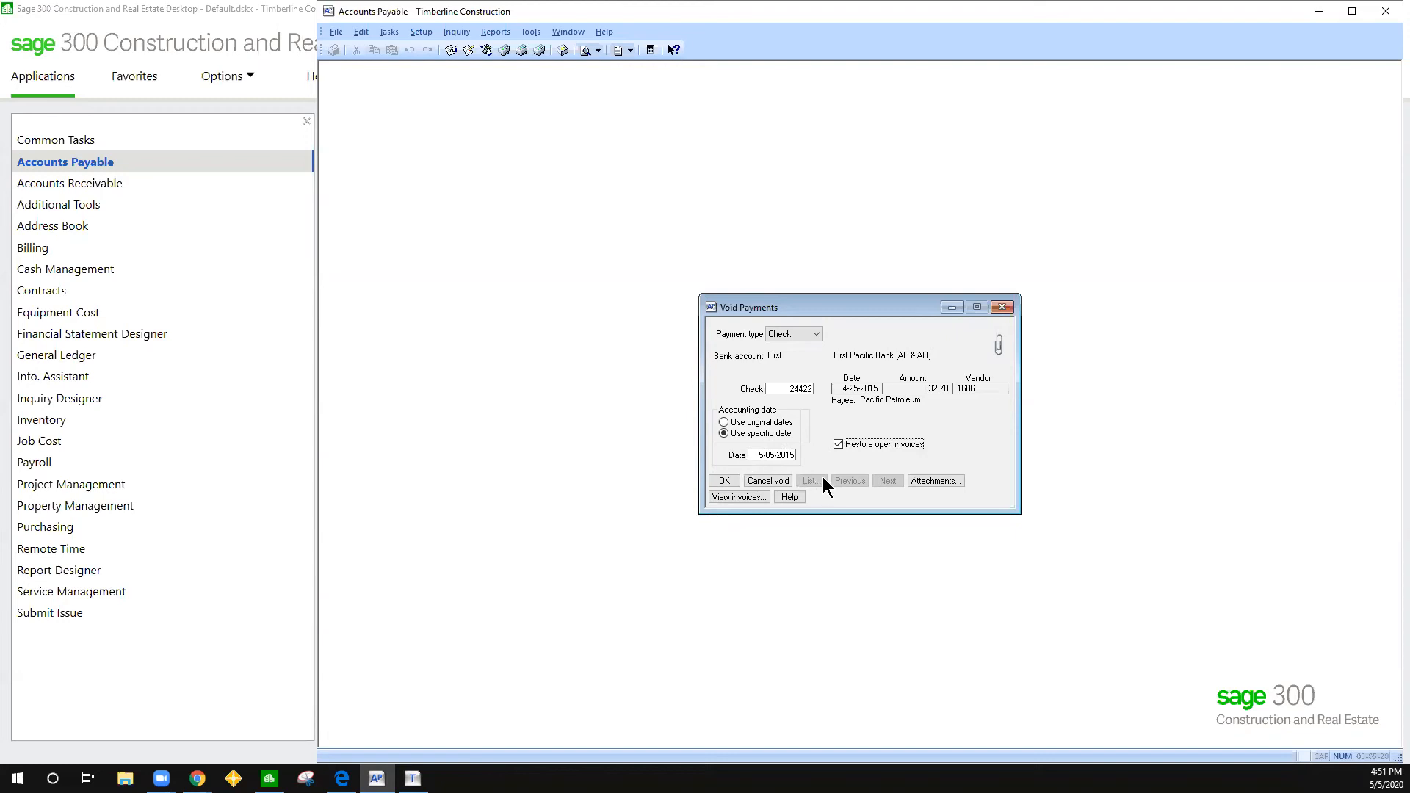
Toggle Restore open invoices, review the invoices, leave it checked and submit the void.
click(839, 443)
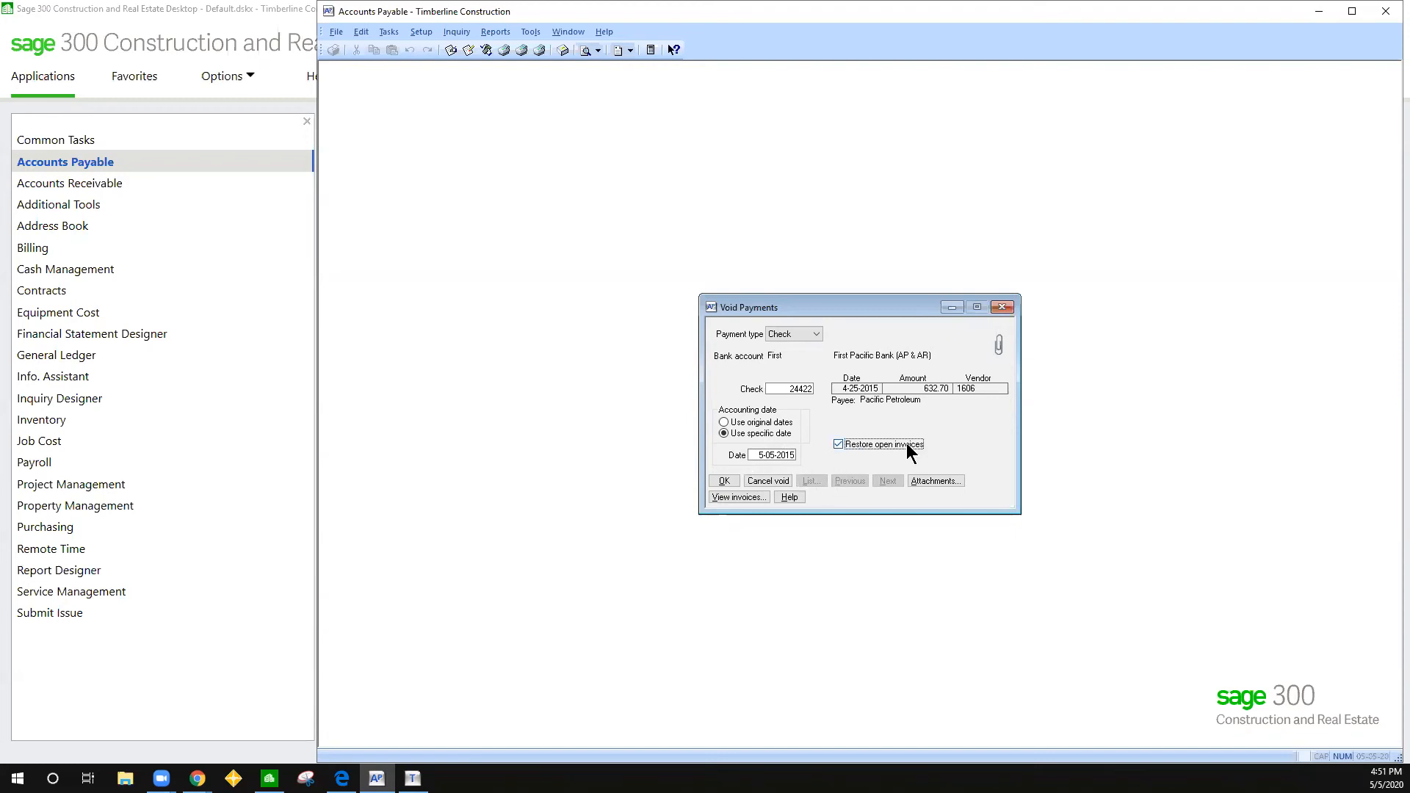
mouse_move(885, 451)
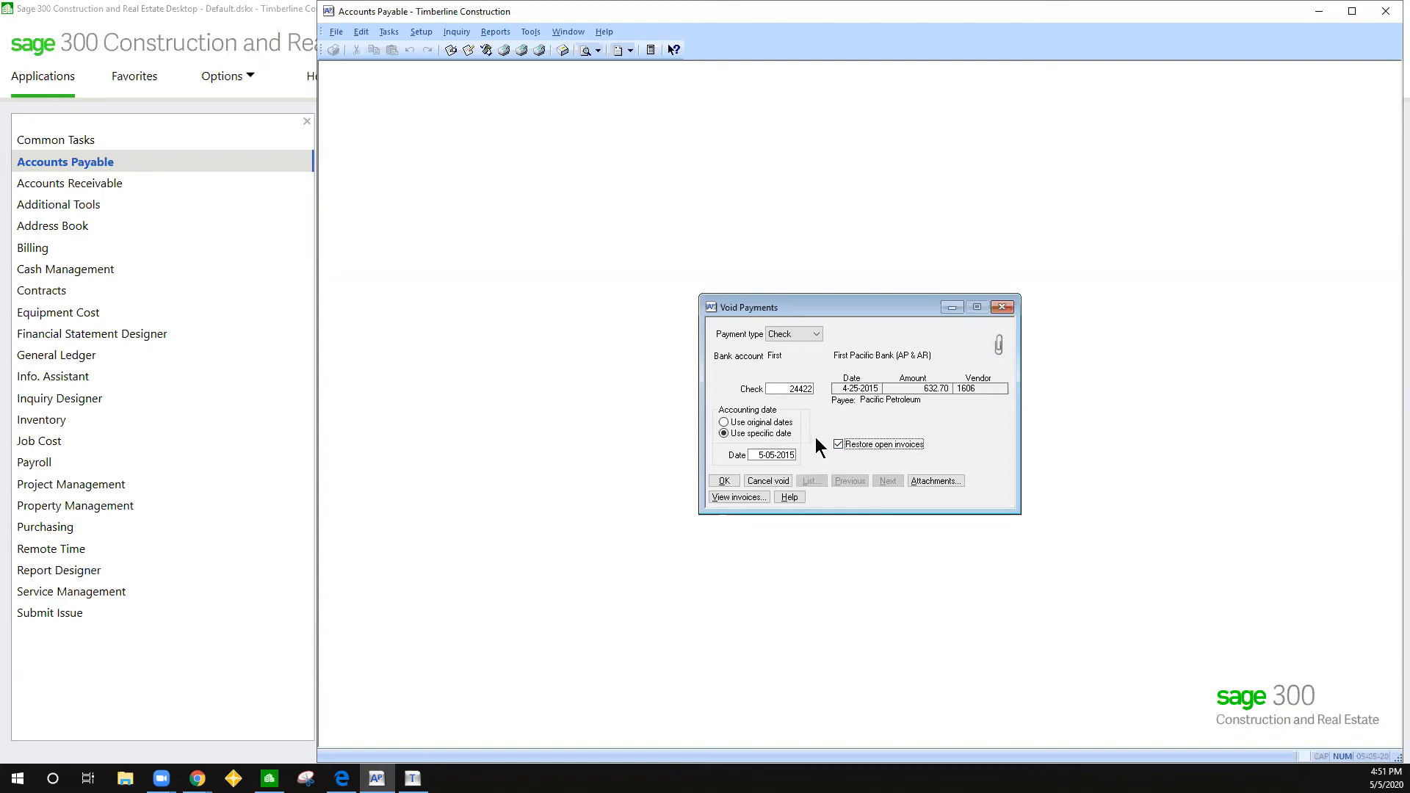
click(837, 444)
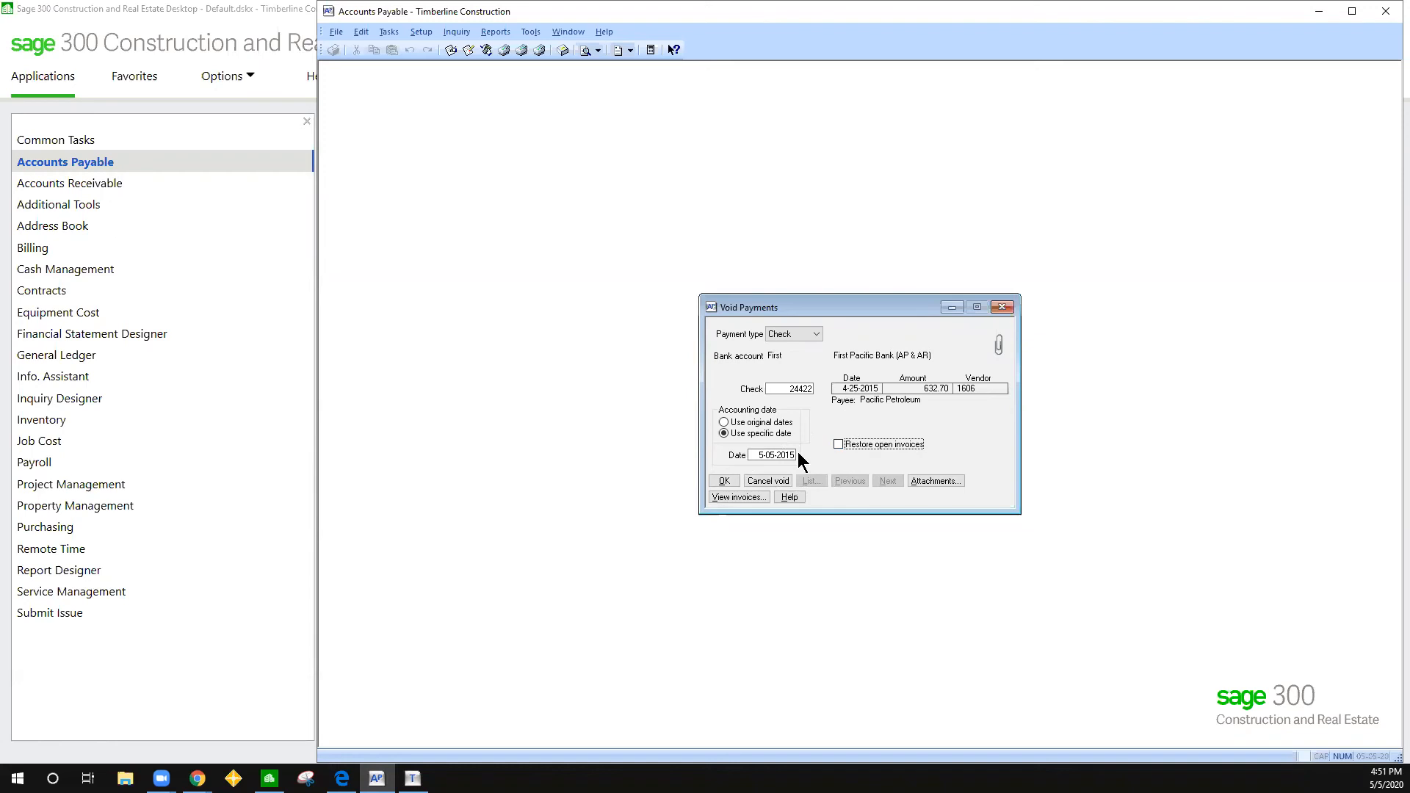
mouse_move(813, 468)
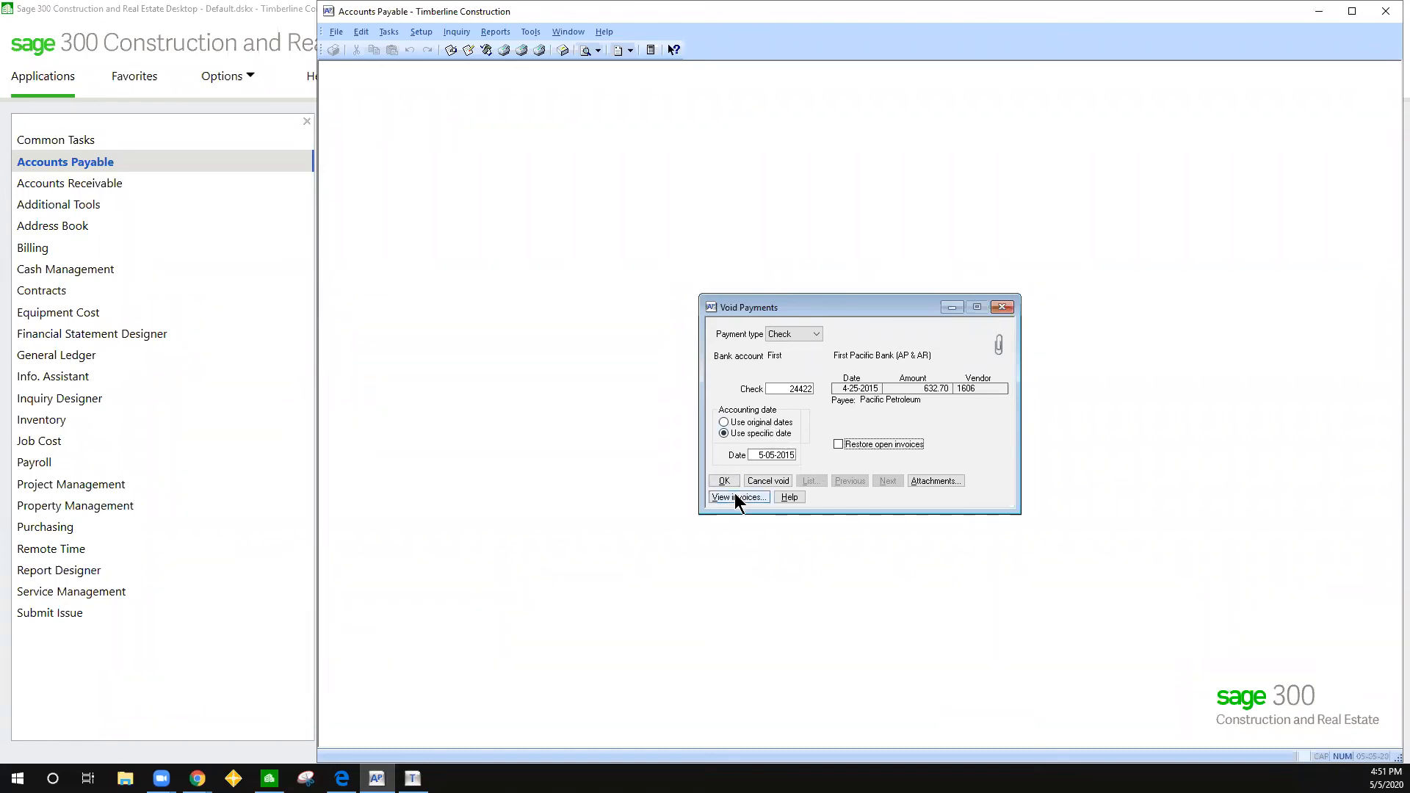
click(738, 497)
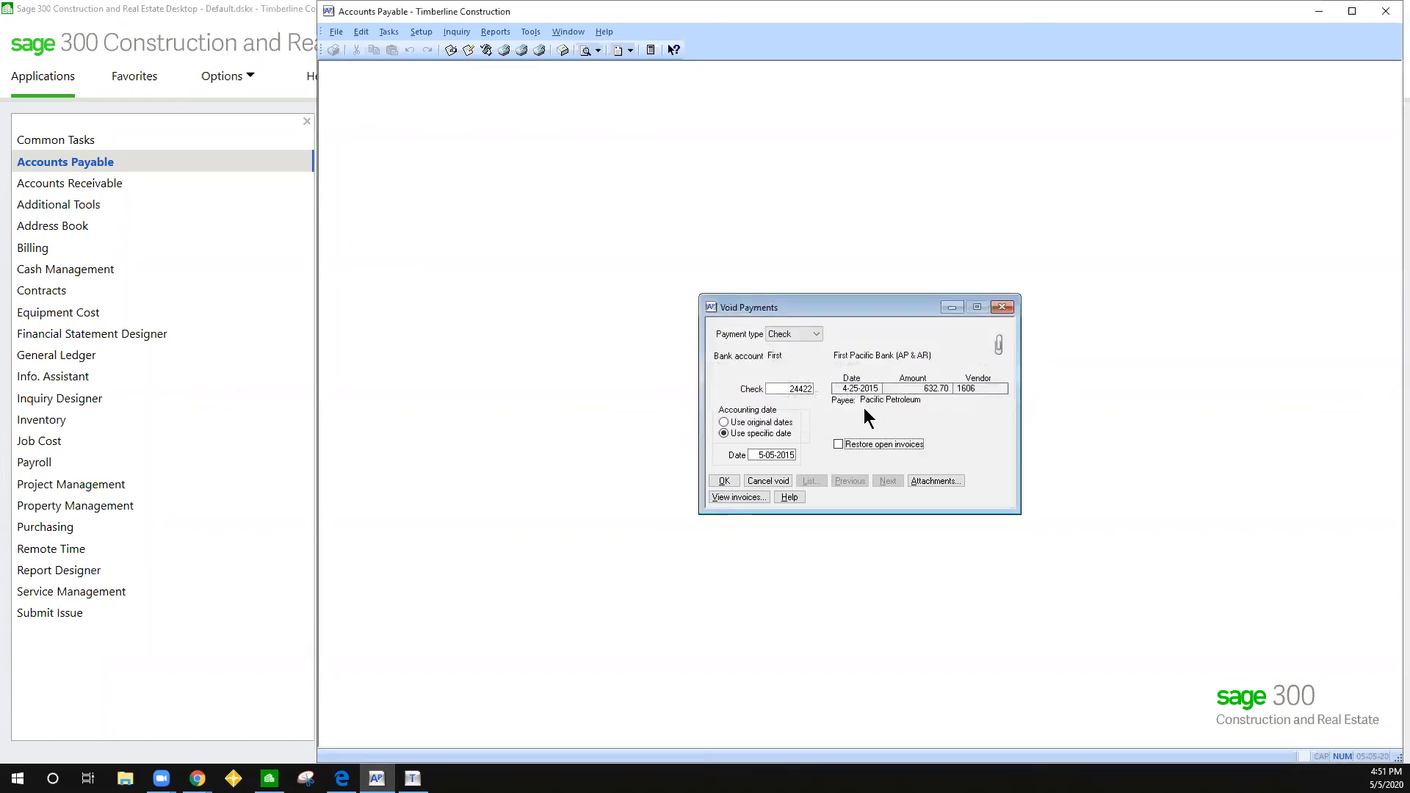
click(839, 443)
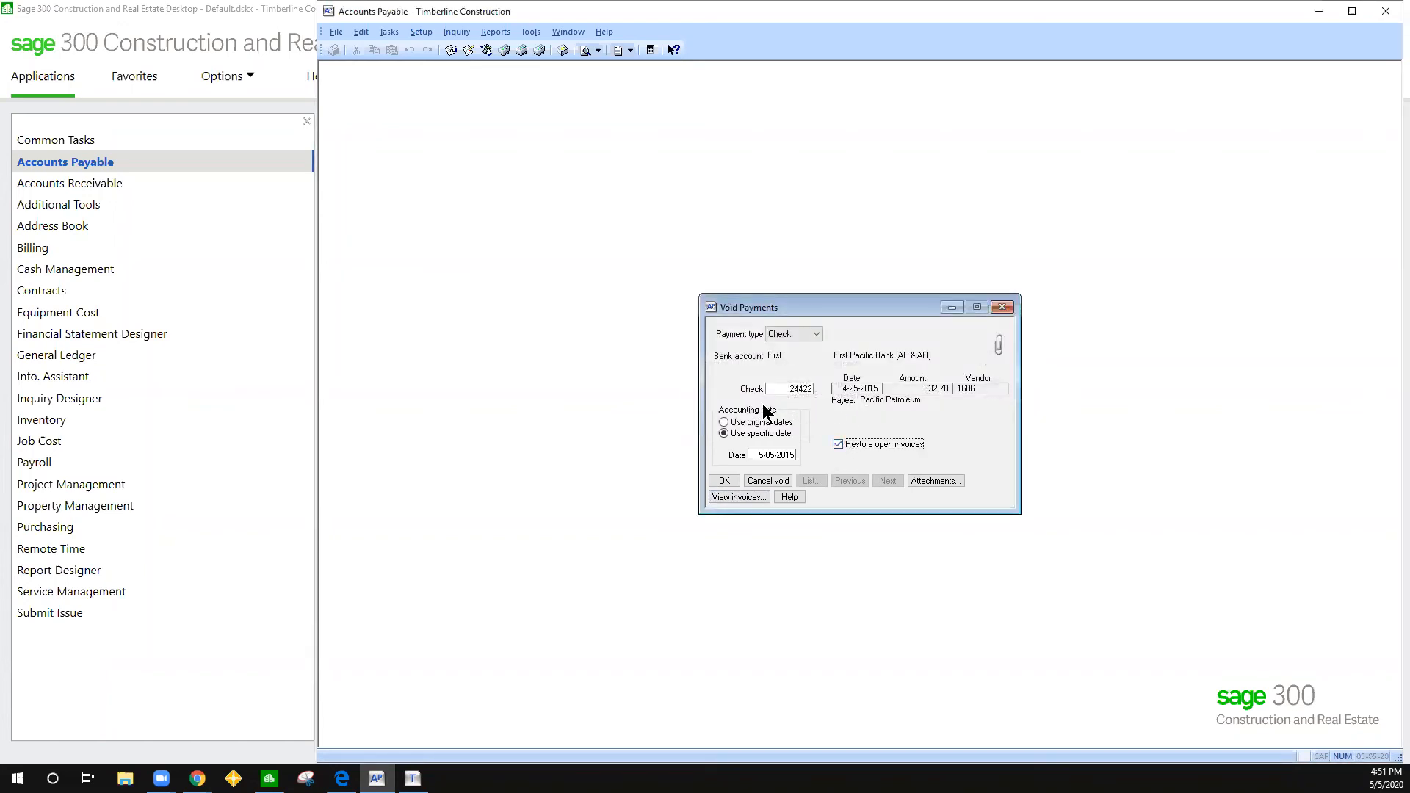
click(723, 480)
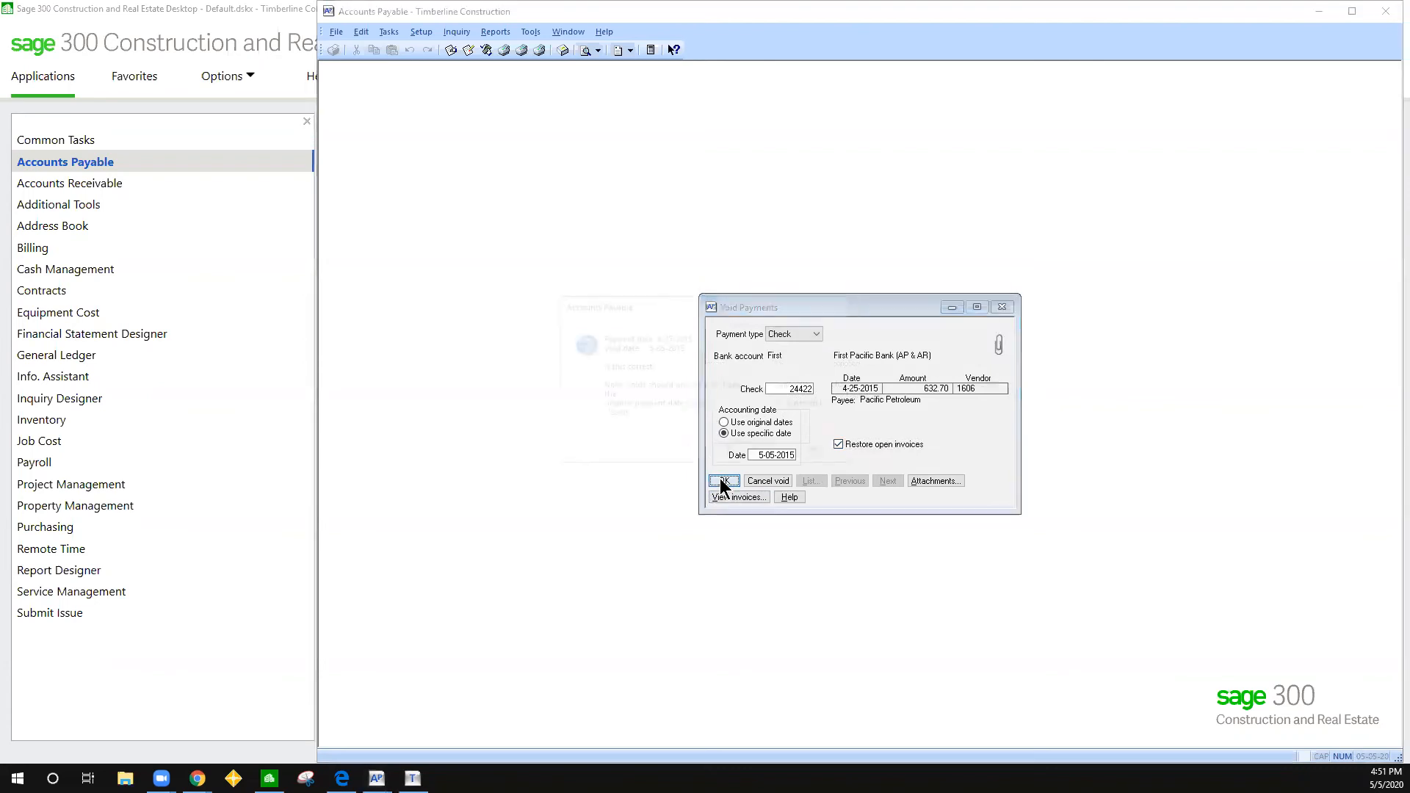
Accept the void details and confirm the 5-05-2015 void date against the 4-25-2015 payment date.
click(724, 480)
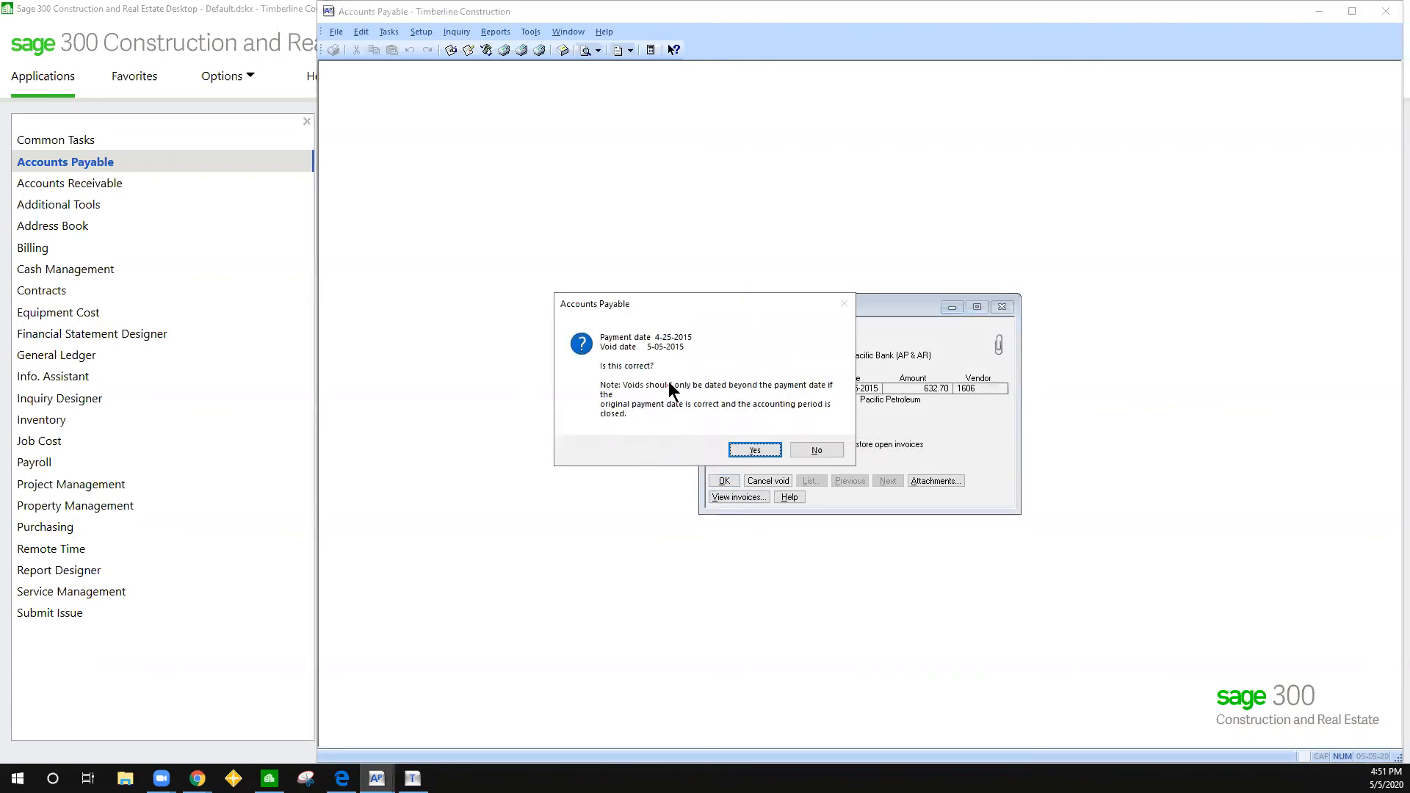
mouse_move(675, 450)
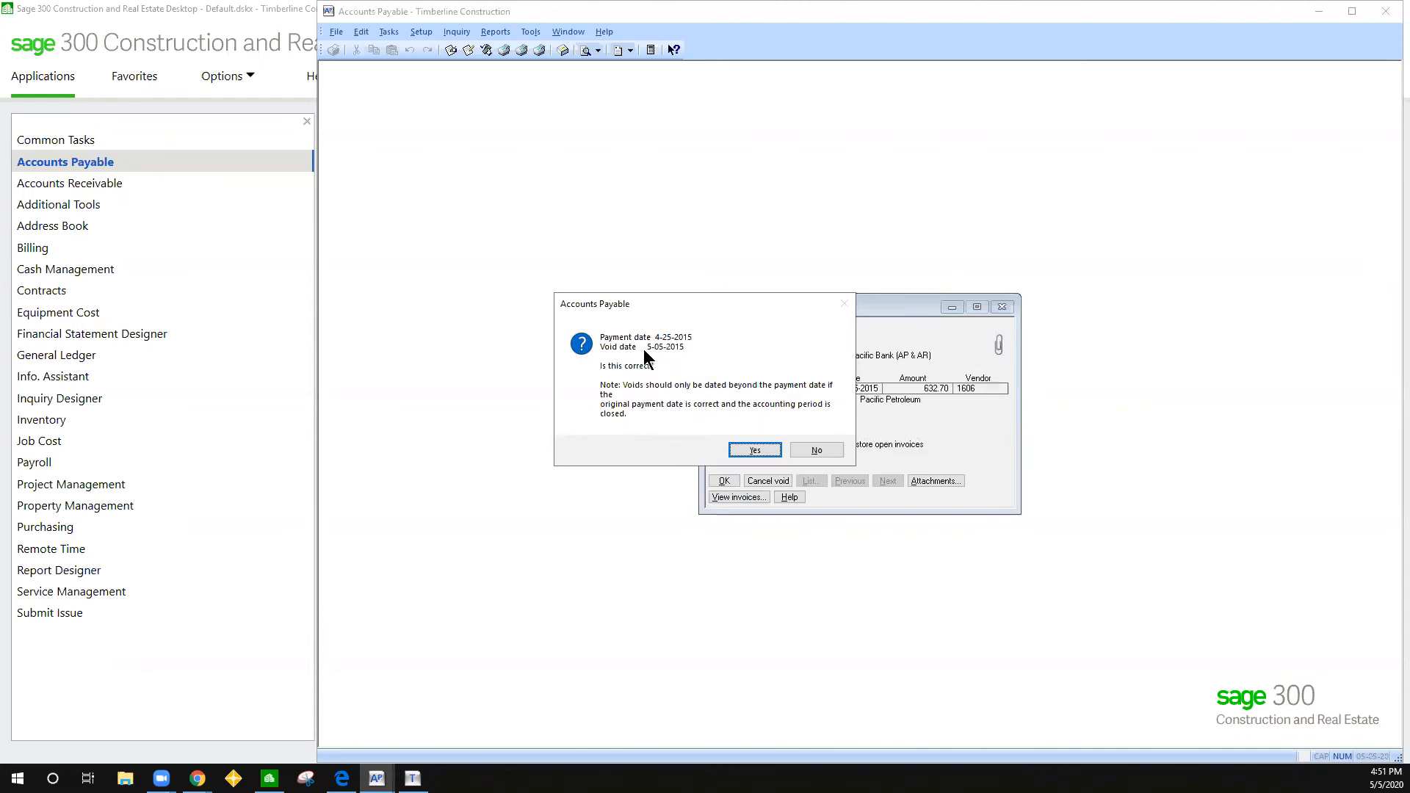
mouse_move(666, 366)
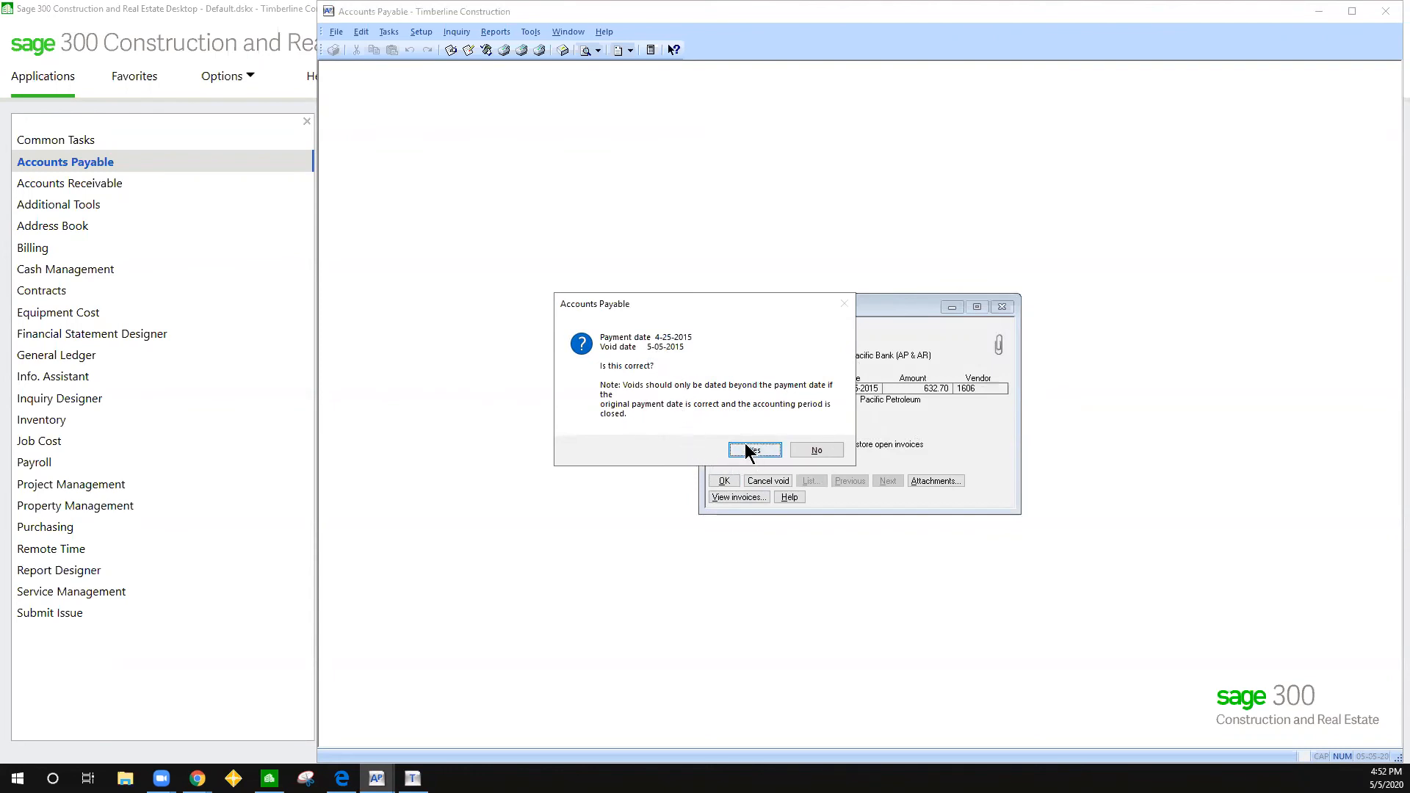
click(753, 450)
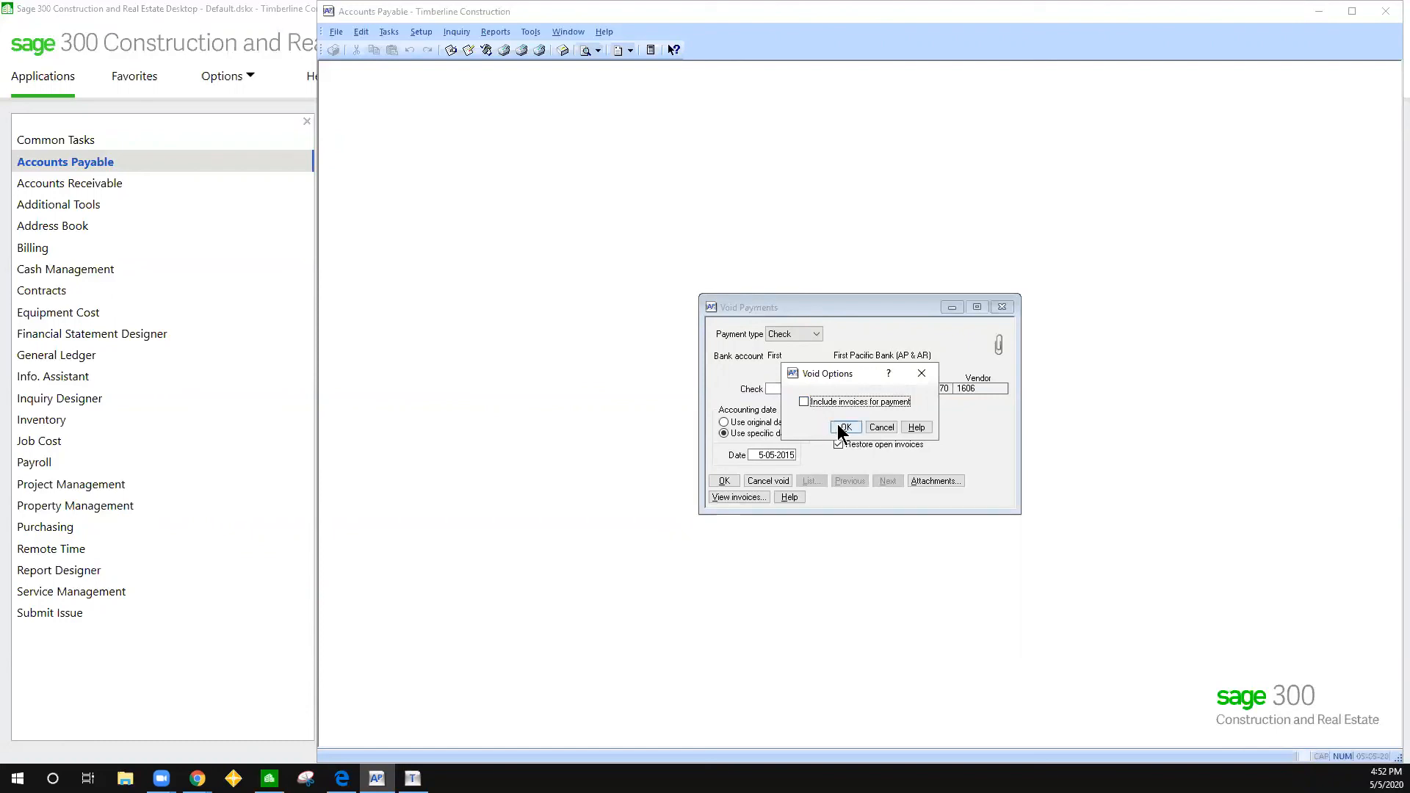
Accept void options without invoices, finish the session and start background processing.
click(843, 428)
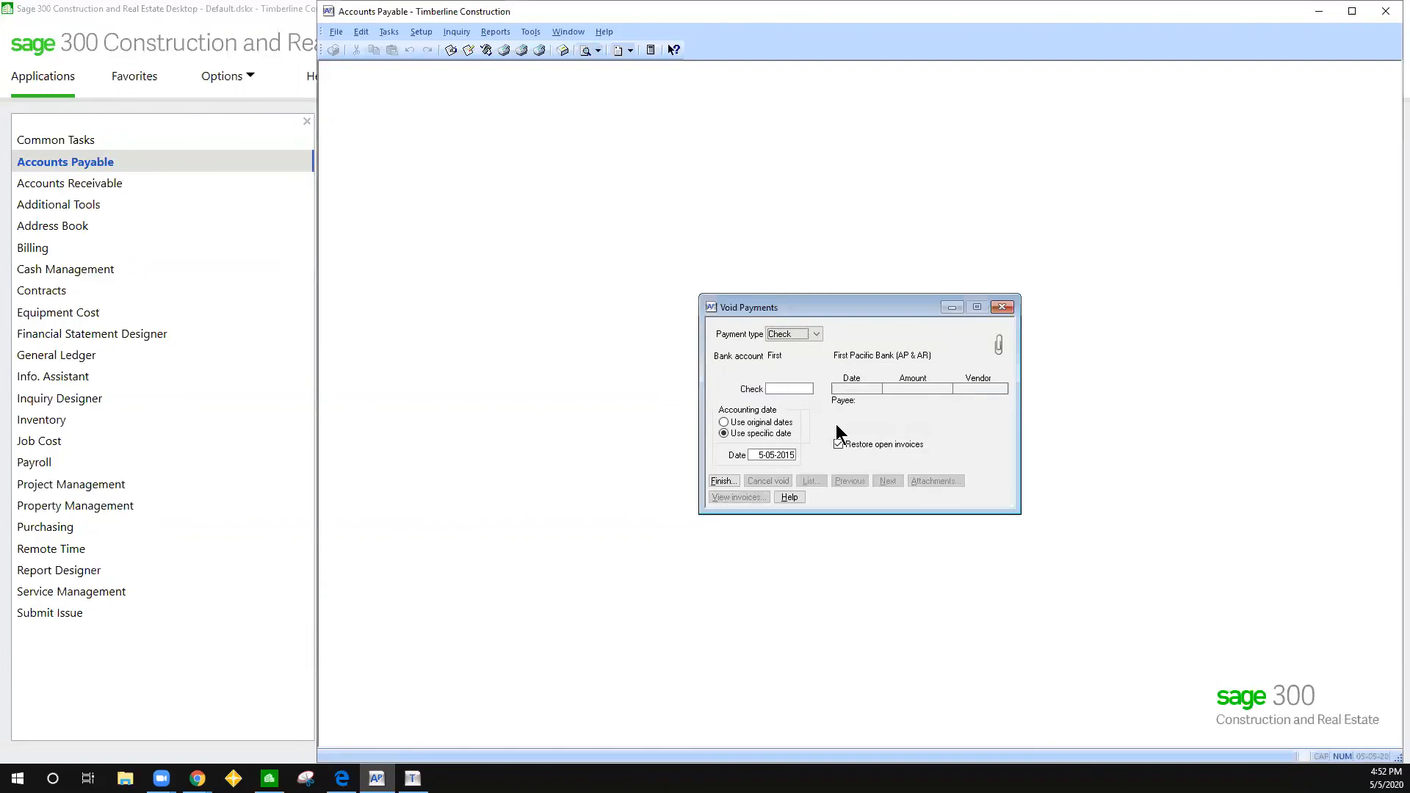
click(722, 480)
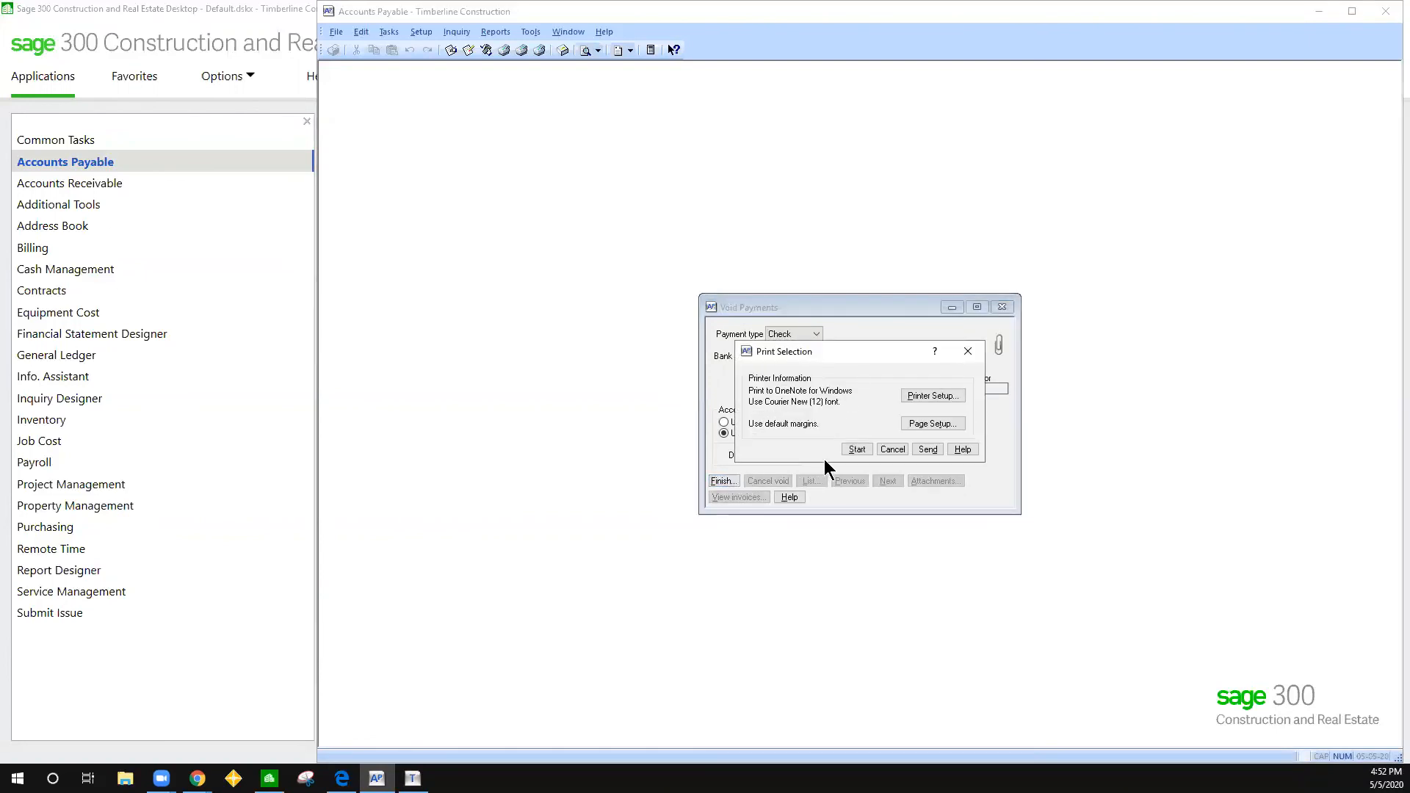
click(855, 449)
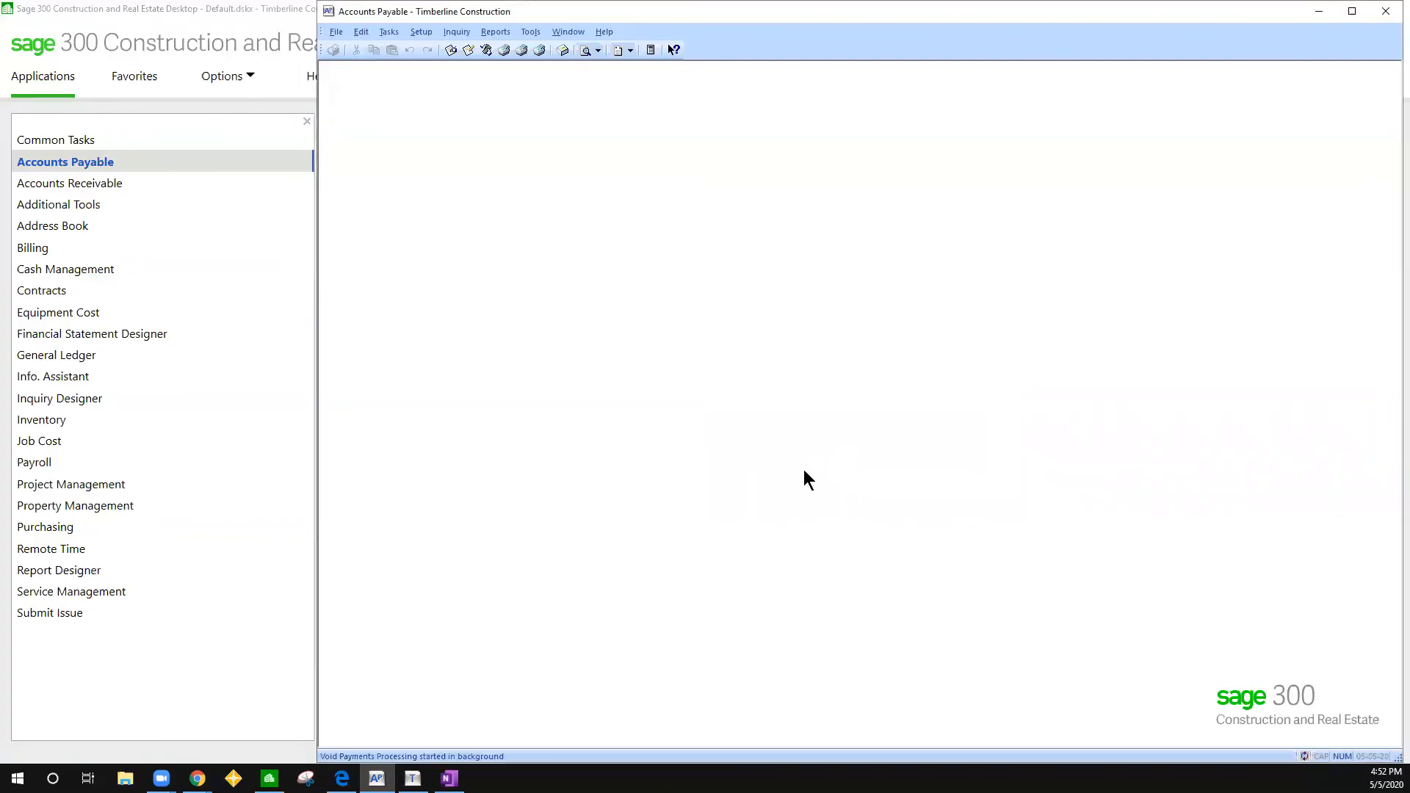